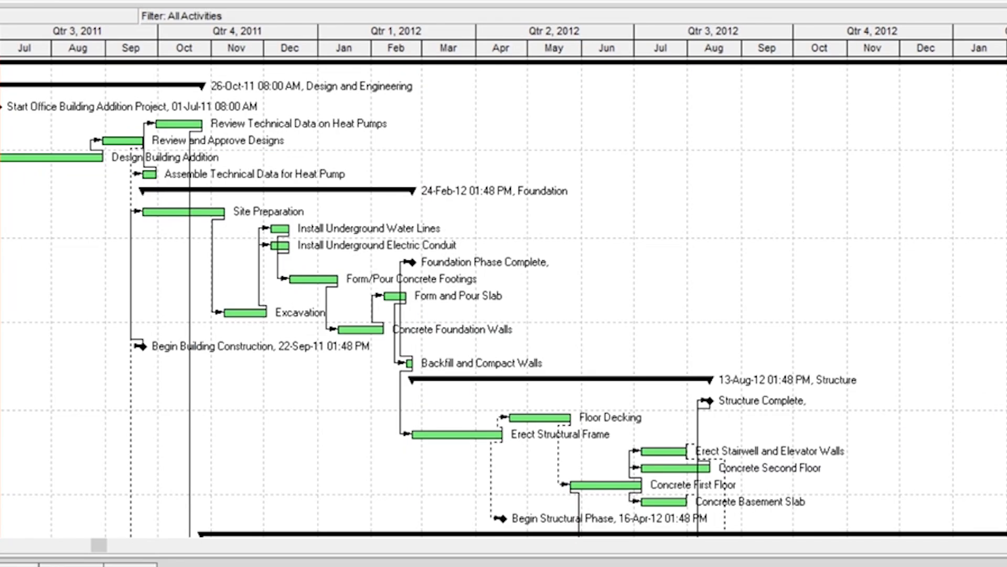
- Scroll the Projects list to show the Structural project and its new-activity defaults
scroll(down, 3)
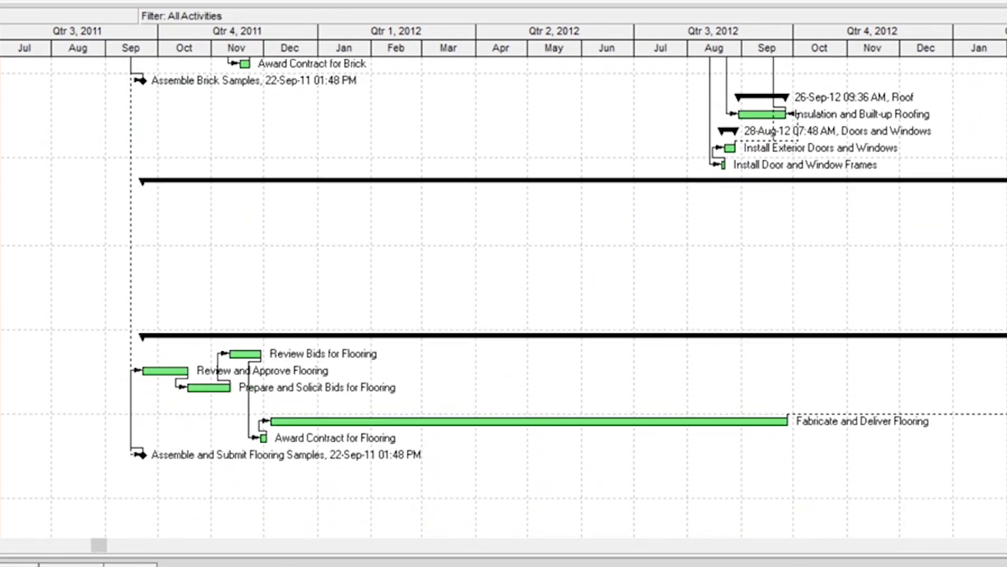
scroll(down, 3)
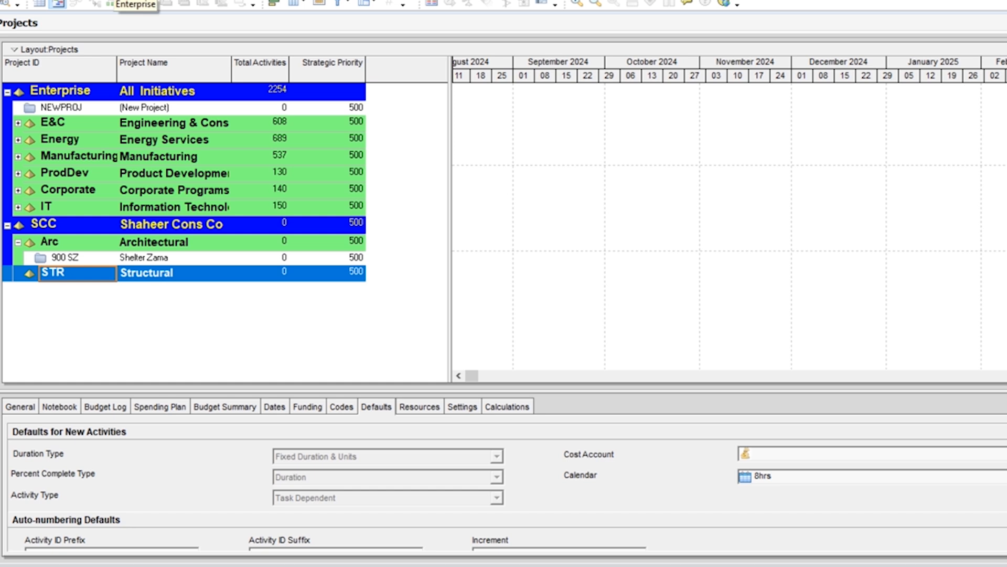
- Open the global Calendars list from the Enterprise menu
click(135, 5)
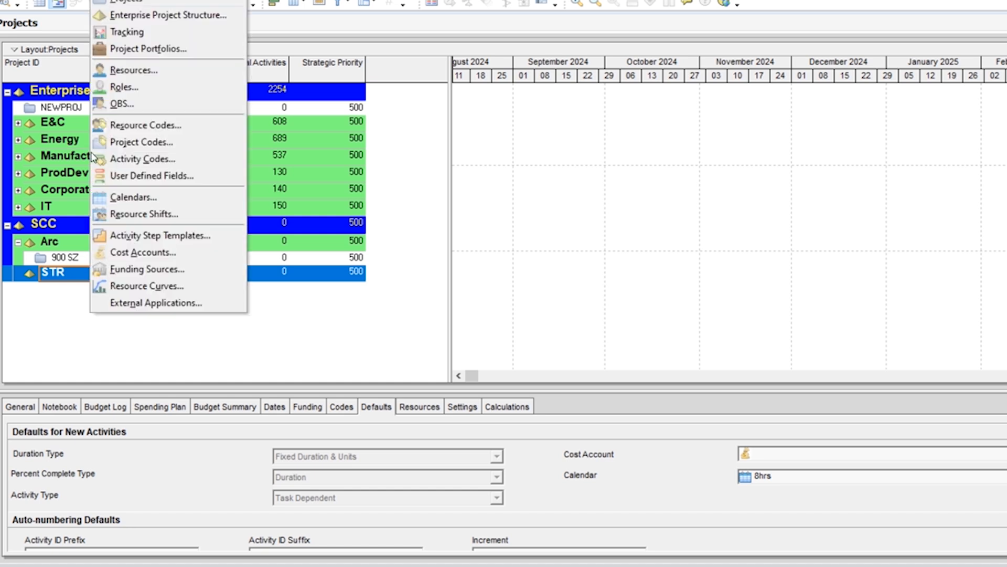
click(133, 197)
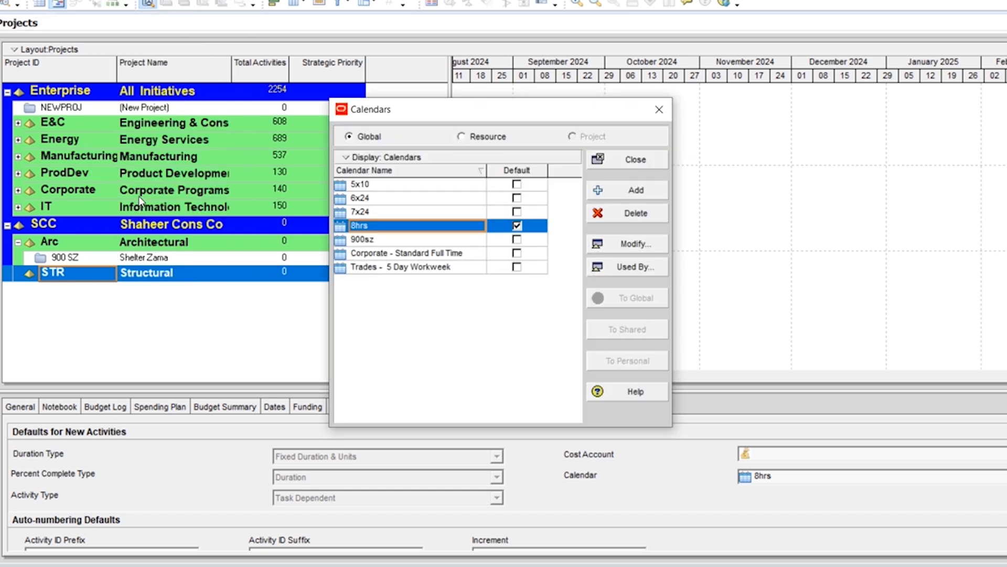
mouse_move(419, 116)
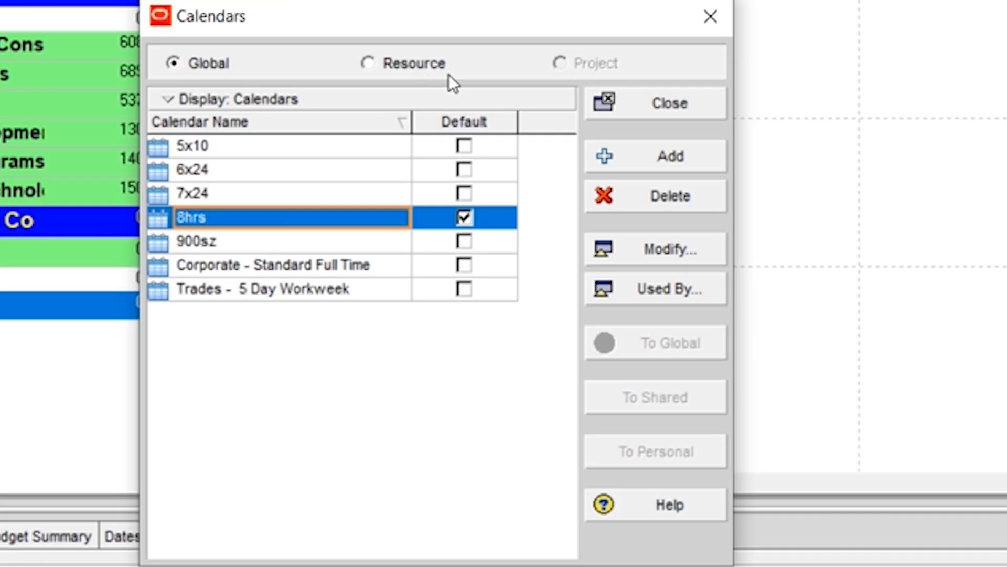
mouse_move(337, 388)
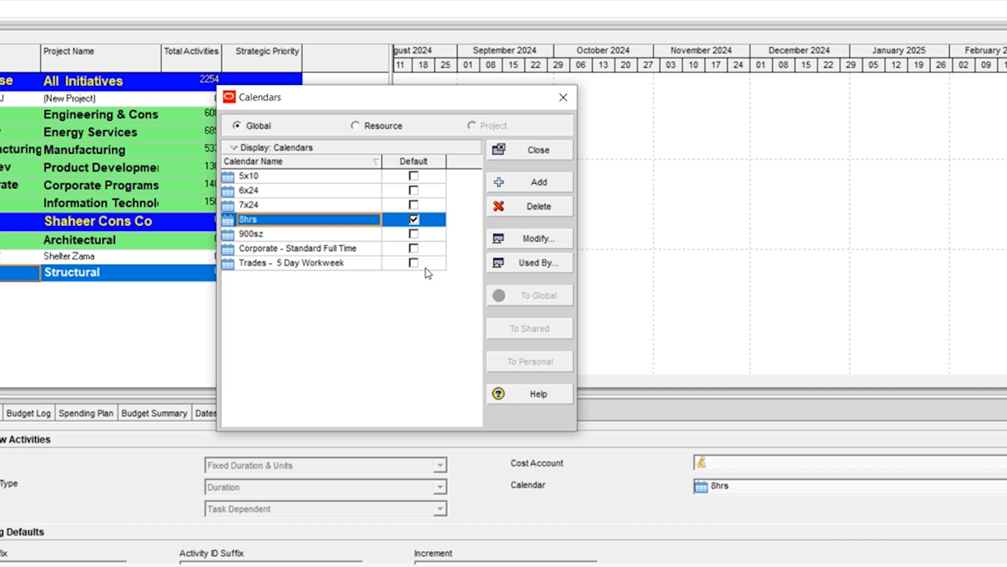
mouse_move(346, 243)
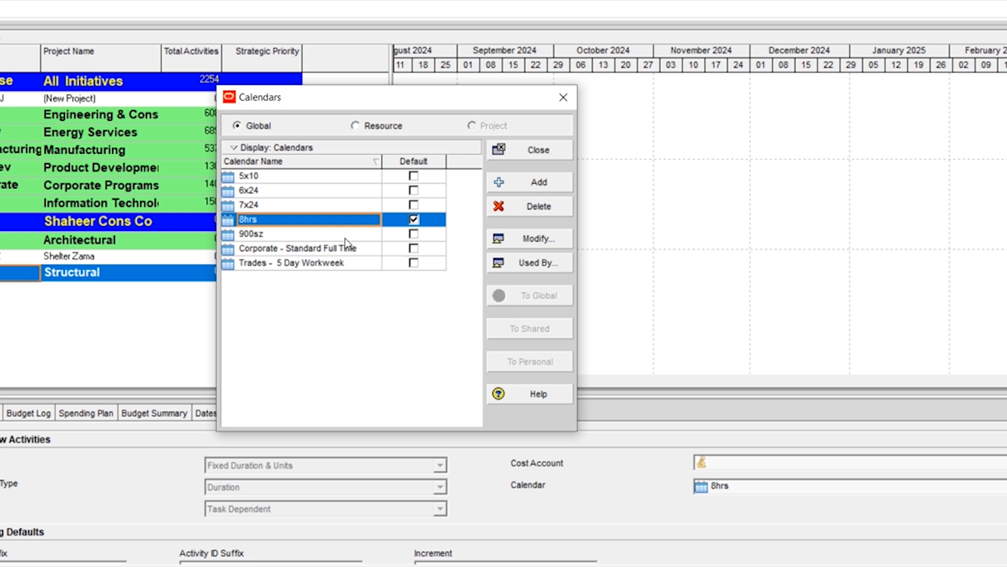
- Add a global calendar copied from 6x24 and name it 800SZ
click(315, 190)
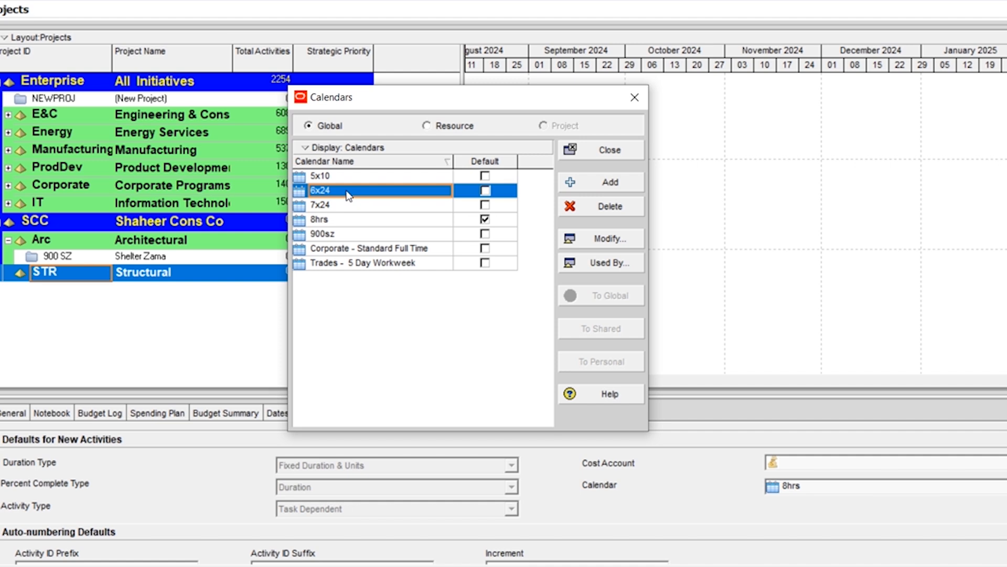
mouse_move(597, 189)
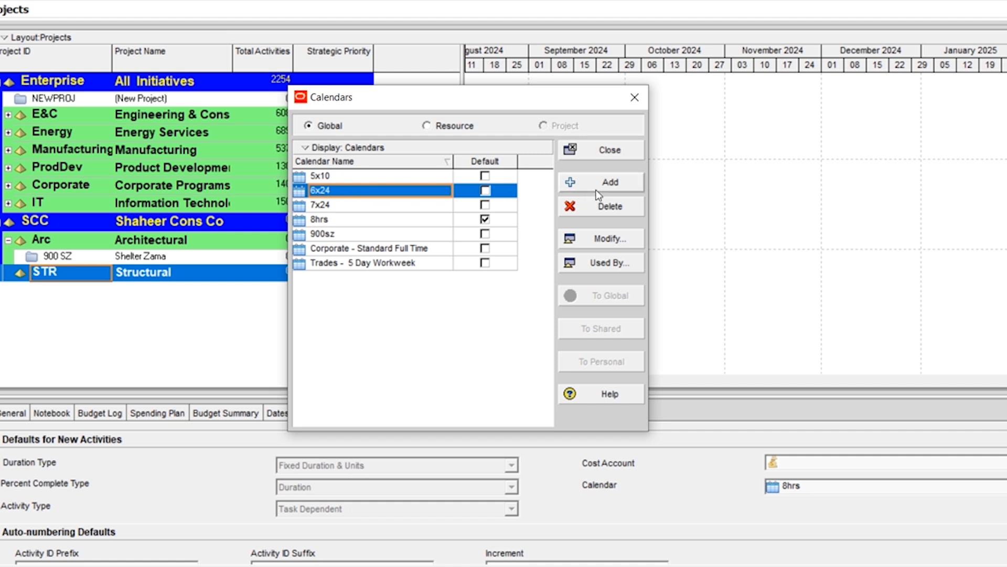
click(600, 182)
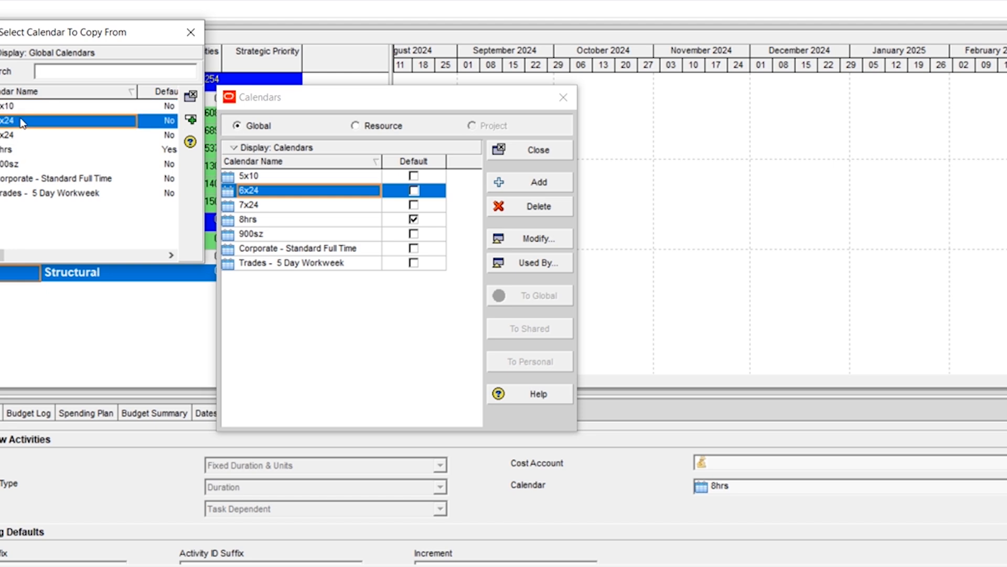
click(538, 182)
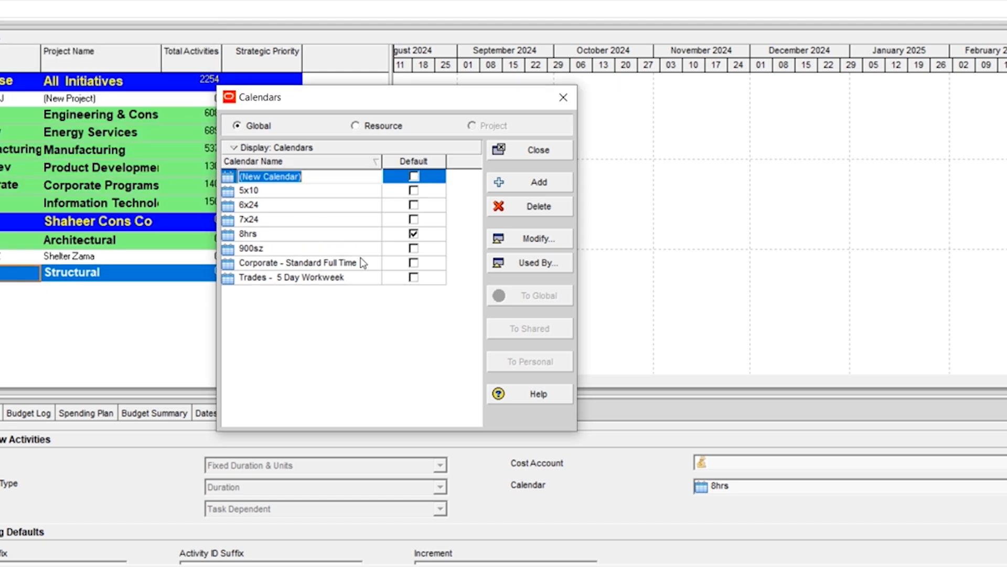
text(800SZ)
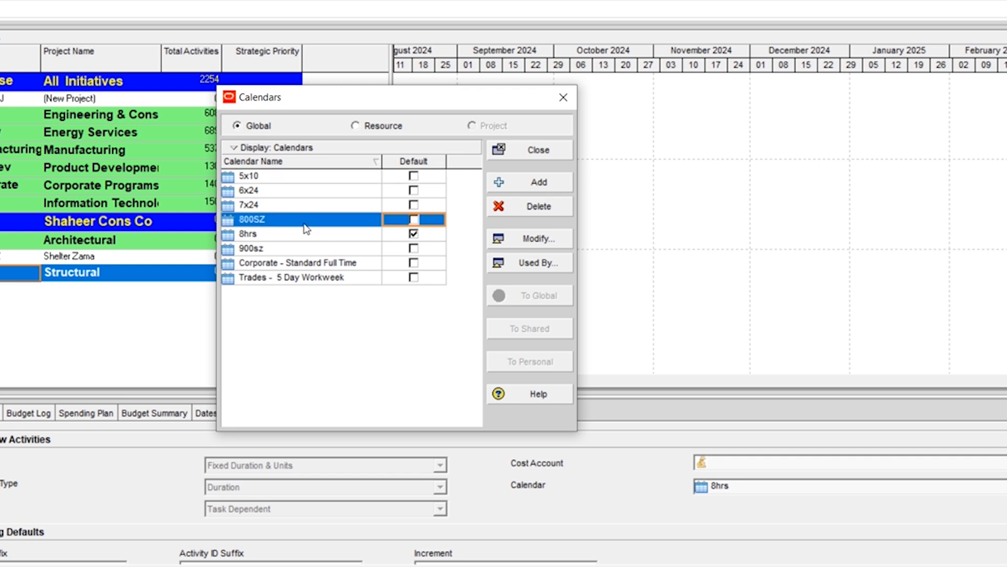
mouse_move(286, 226)
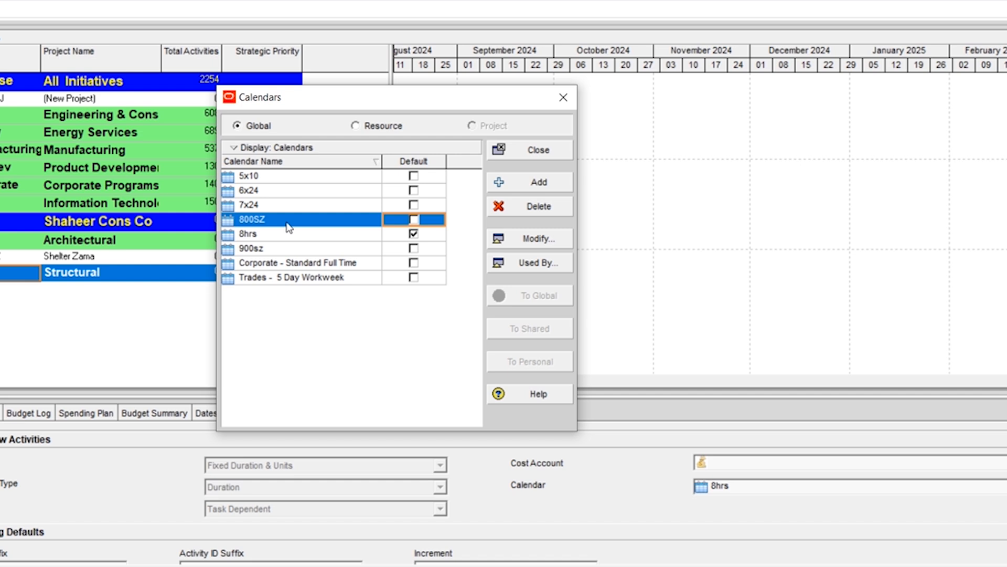
mouse_move(491, 249)
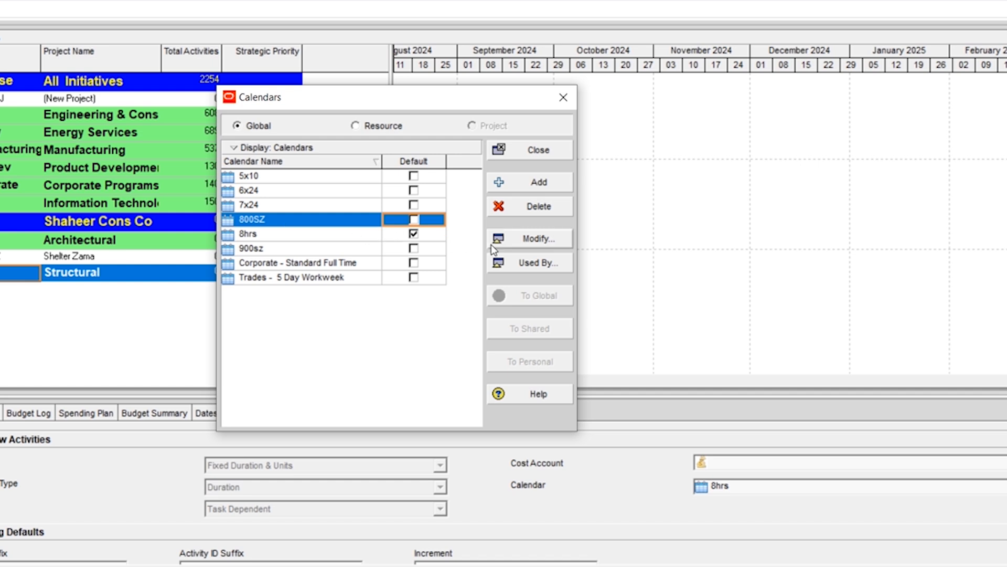
- Switch 800SZ to detailed work hours per day and bring up its weekly hours
click(539, 238)
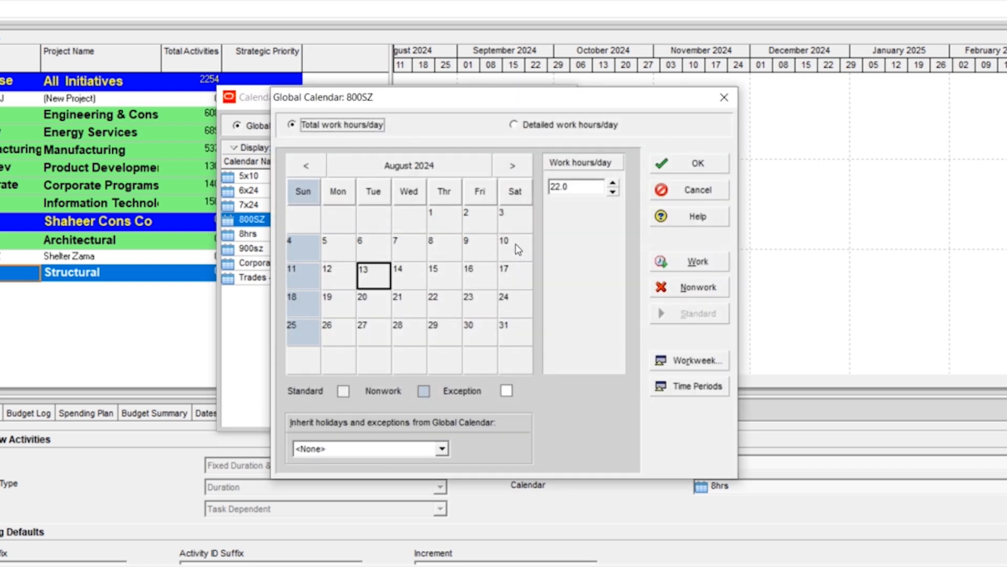
mouse_move(496, 140)
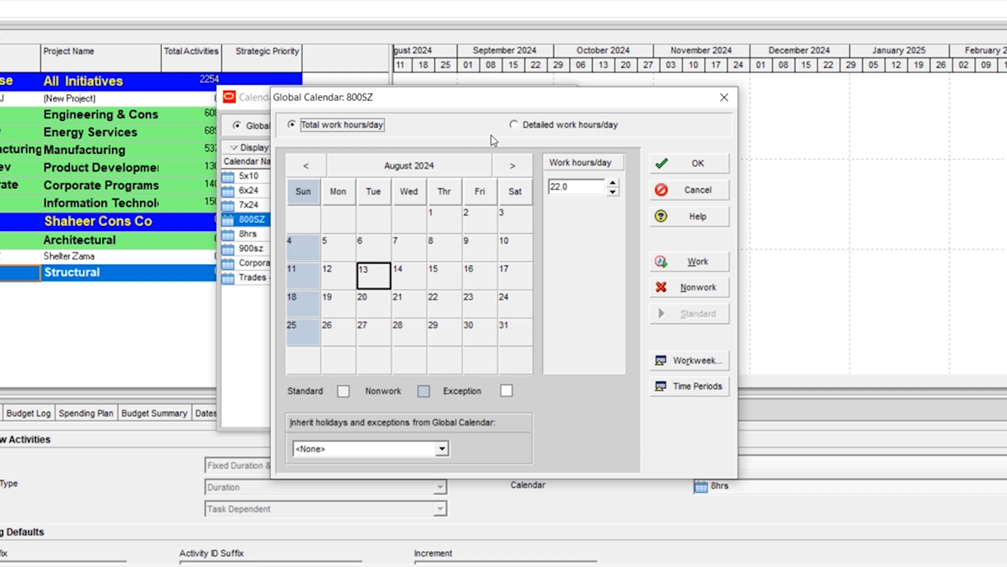
click(515, 124)
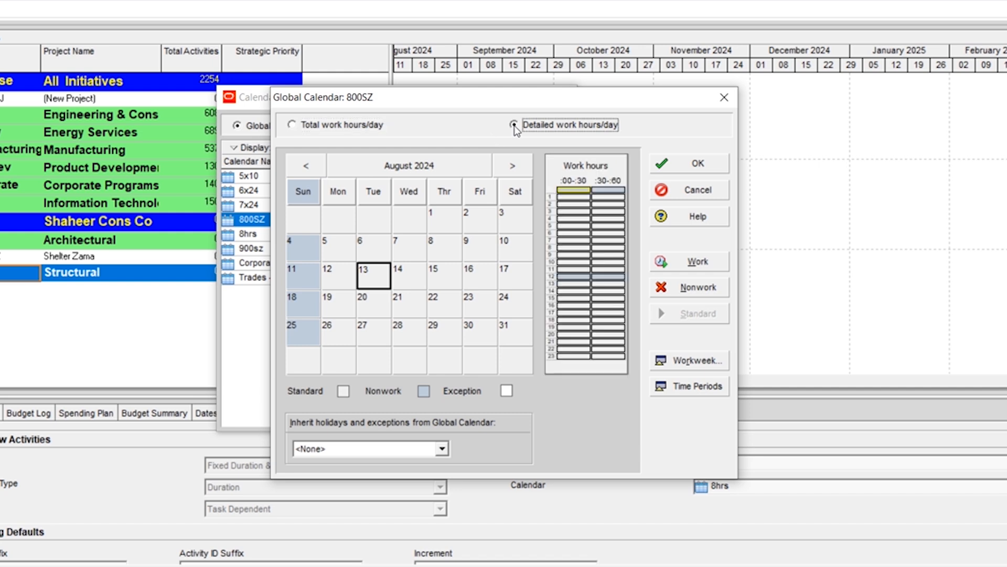
click(513, 124)
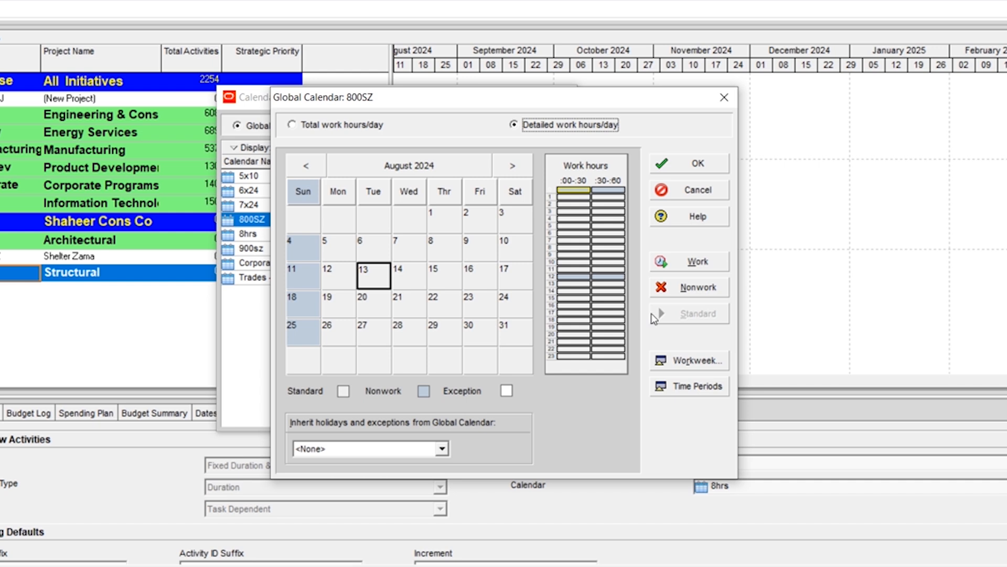
click(689, 361)
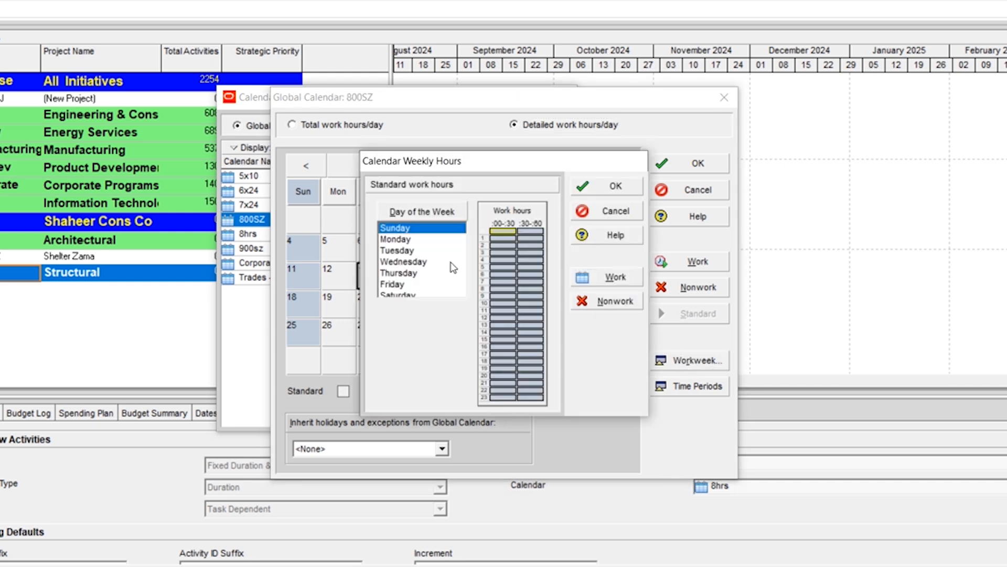
- Mark every hour of Sunday through Saturday as nonwork in the standard week
click(397, 249)
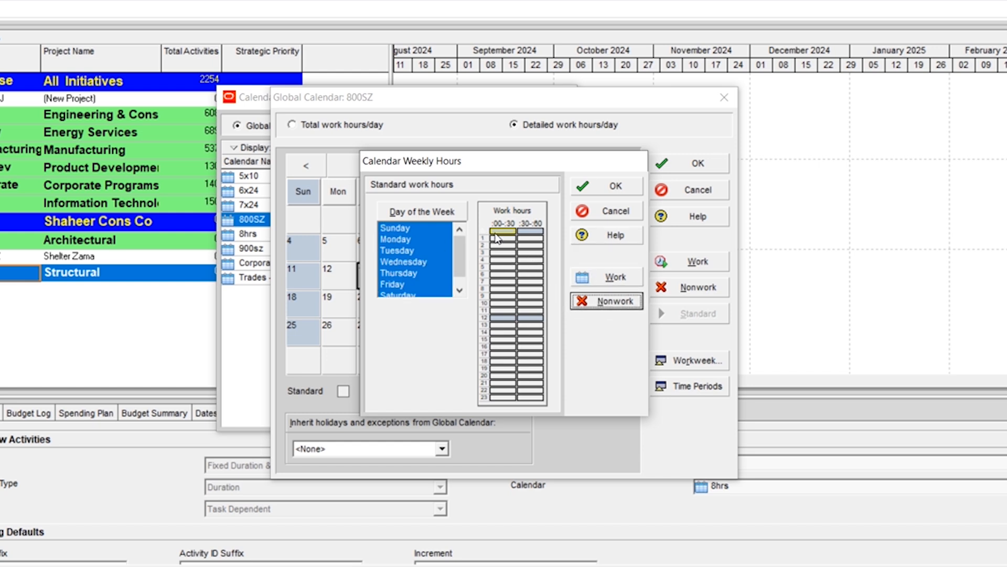
click(605, 262)
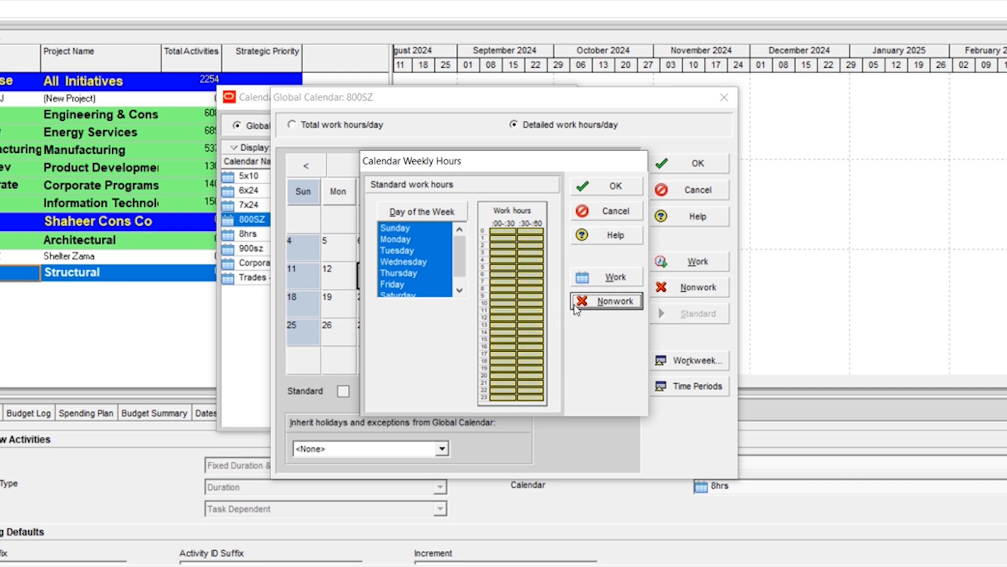
mouse_move(453, 333)
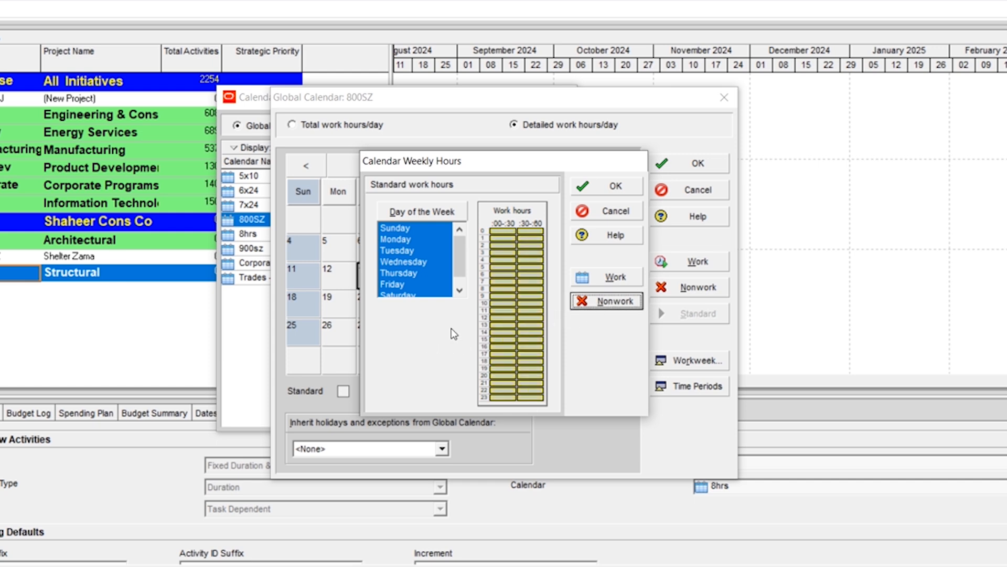
click(404, 261)
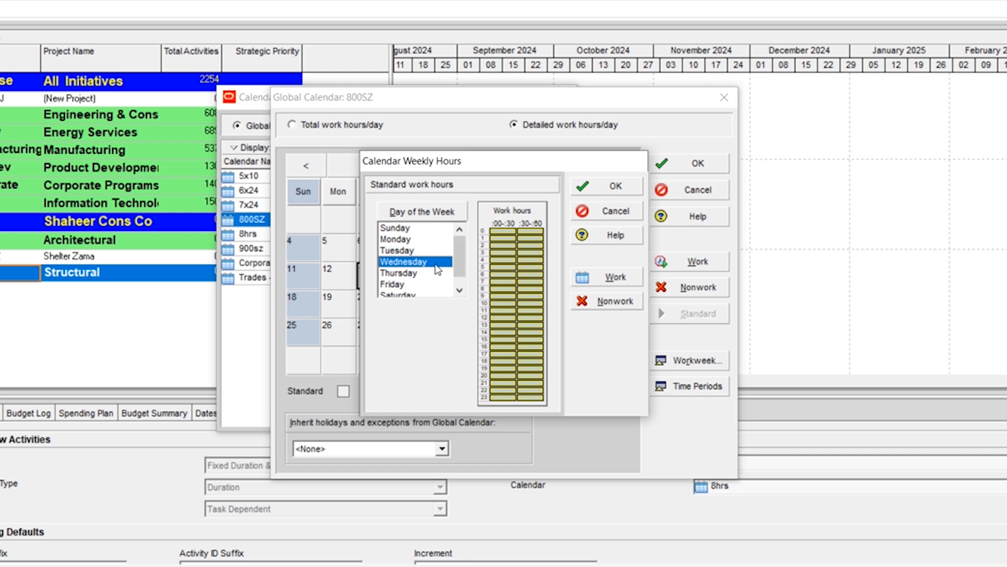
mouse_move(519, 263)
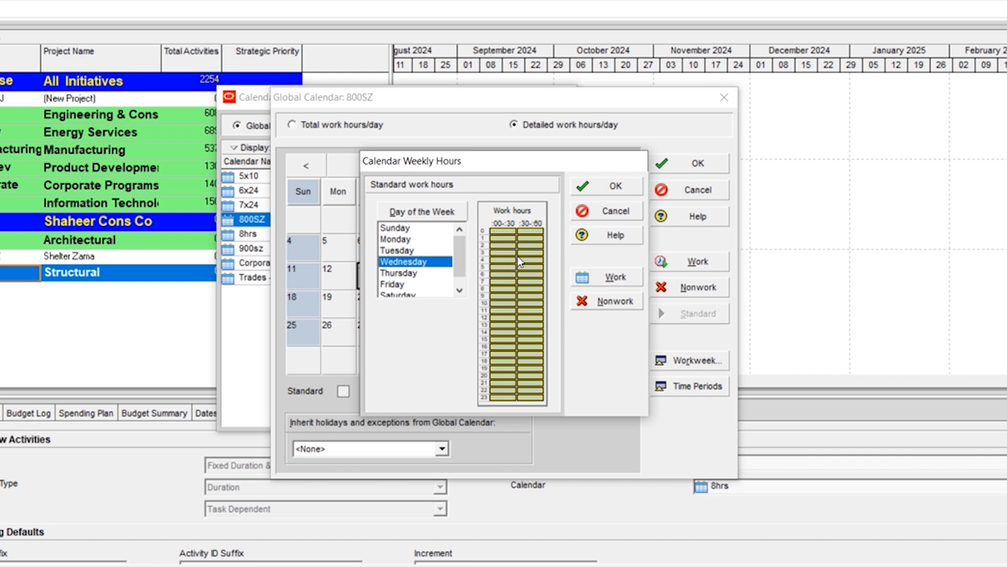
mouse_move(412, 249)
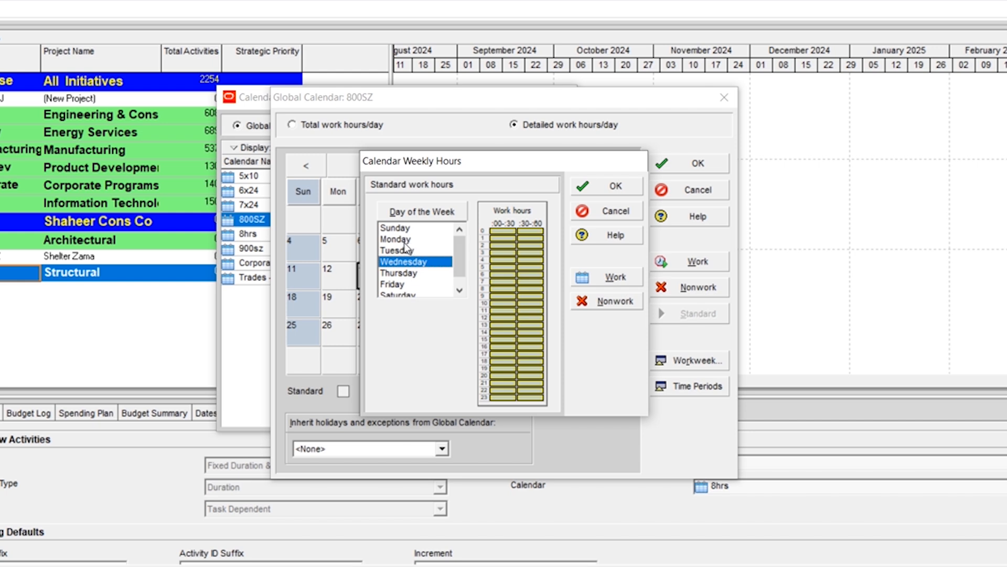
mouse_move(403, 240)
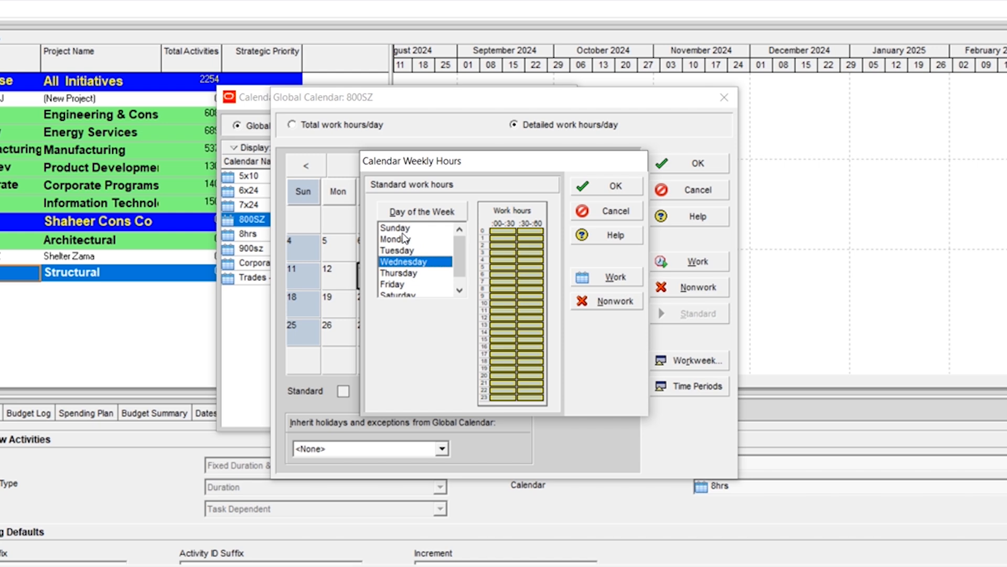
mouse_move(403, 250)
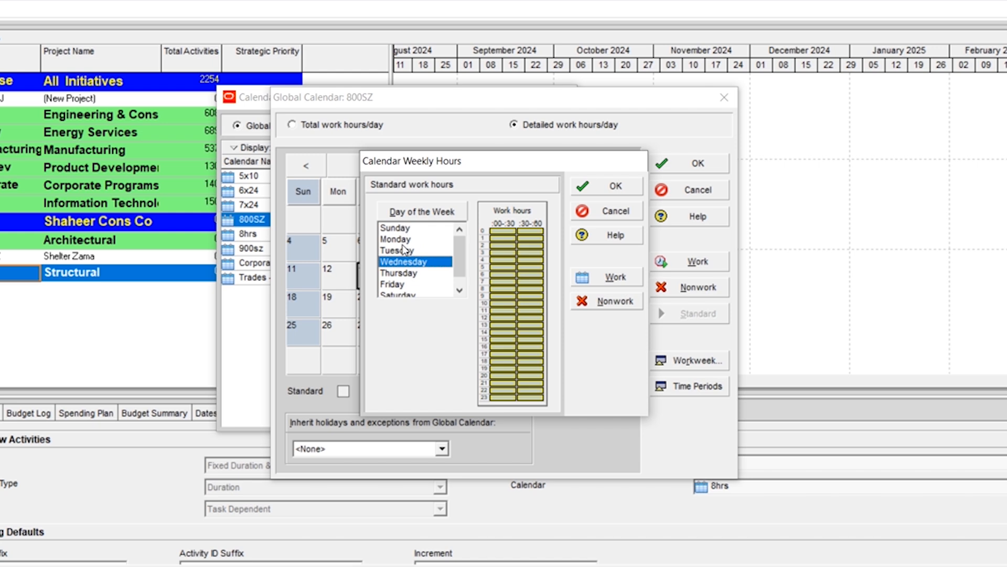
- Make Monday–Saturday 8:00–16:00 working time with a noon lunch break
click(397, 238)
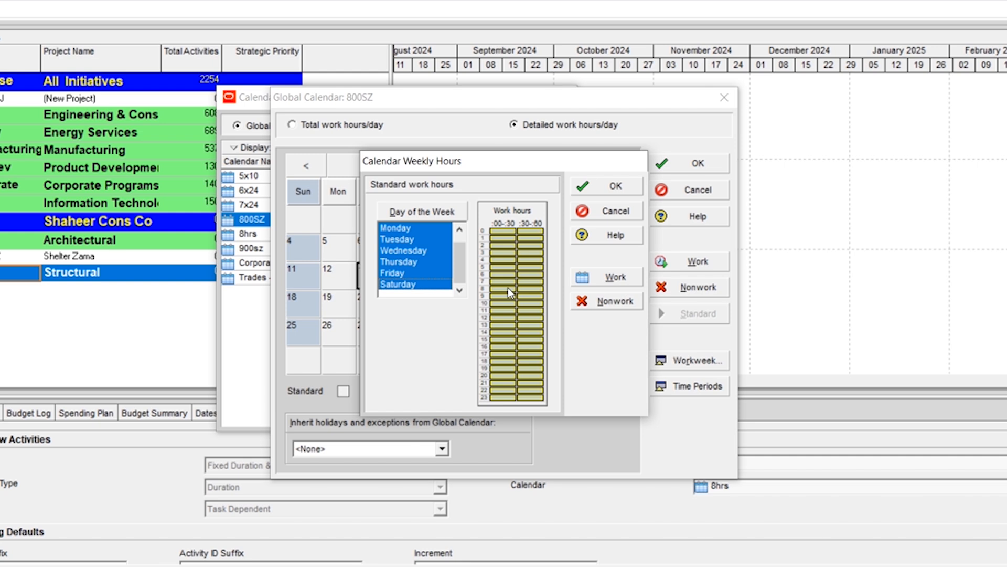
click(495, 290)
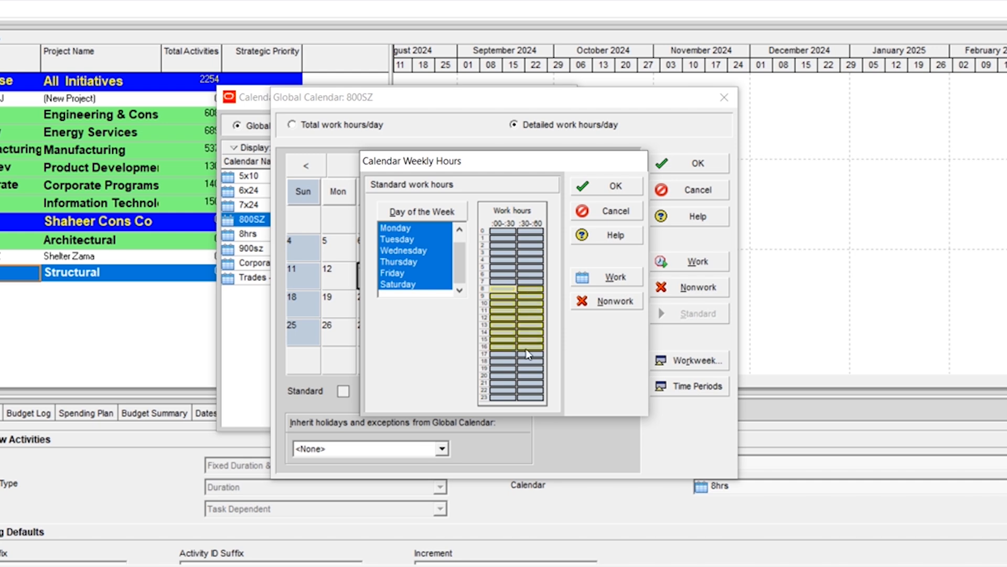
mouse_move(598, 290)
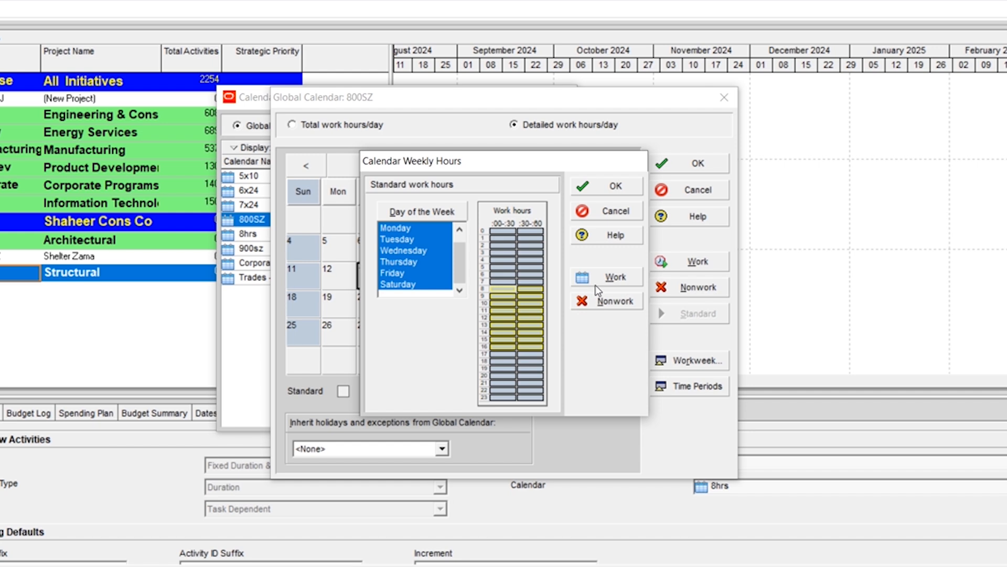
mouse_move(602, 284)
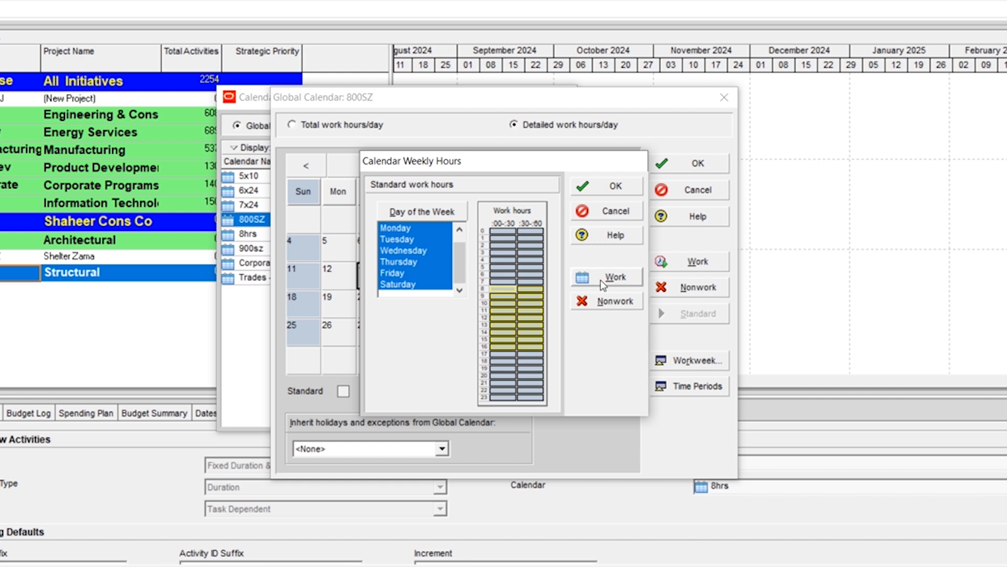
click(606, 277)
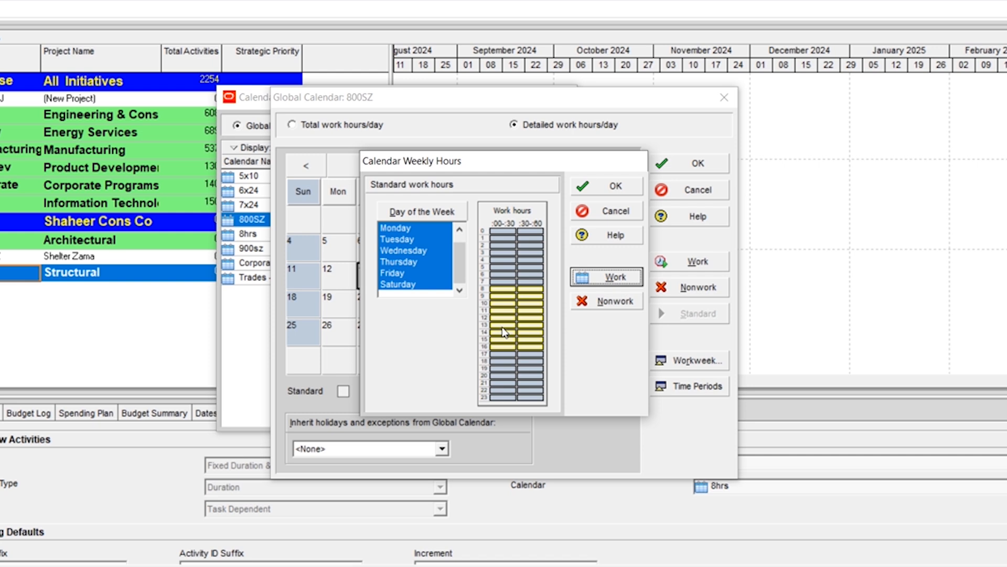
mouse_move(500, 324)
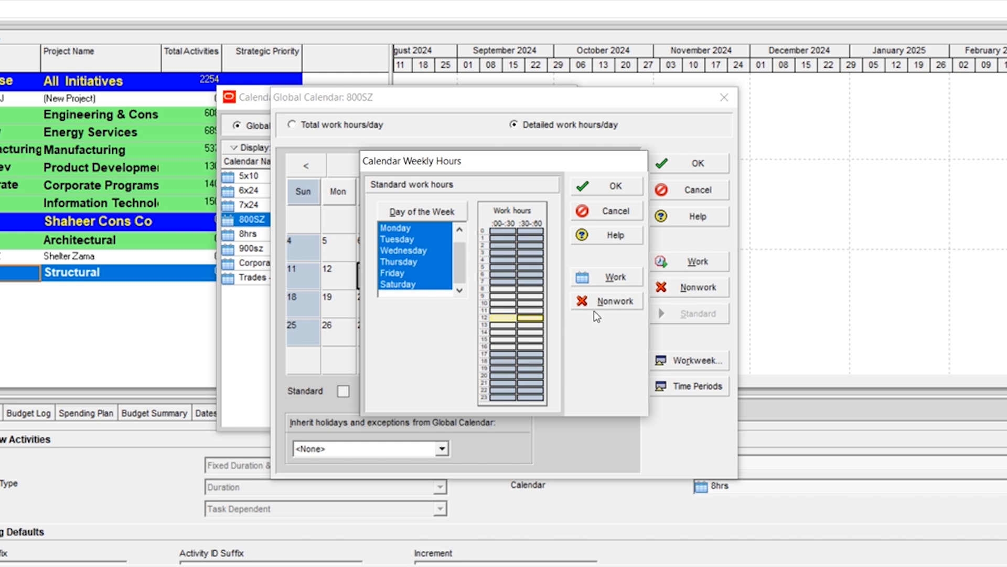
click(613, 300)
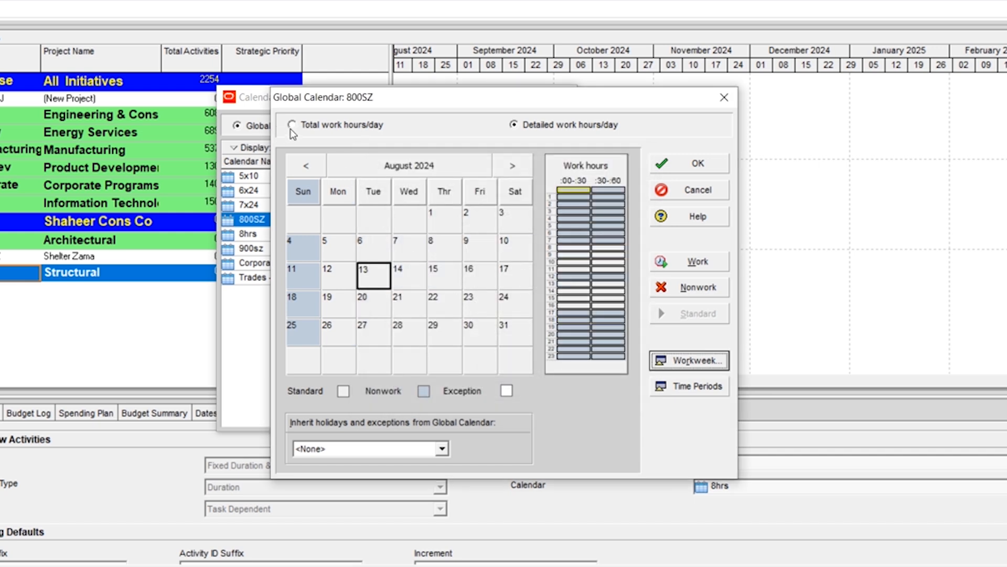
- In the total-hours view, mark August 14, 2024 as a nonworking day
click(291, 125)
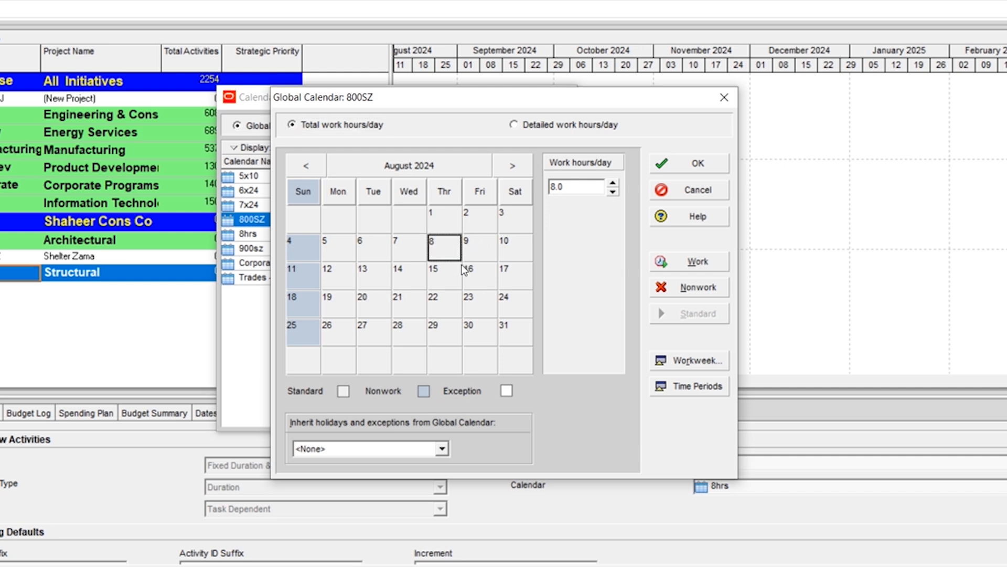
mouse_move(564, 211)
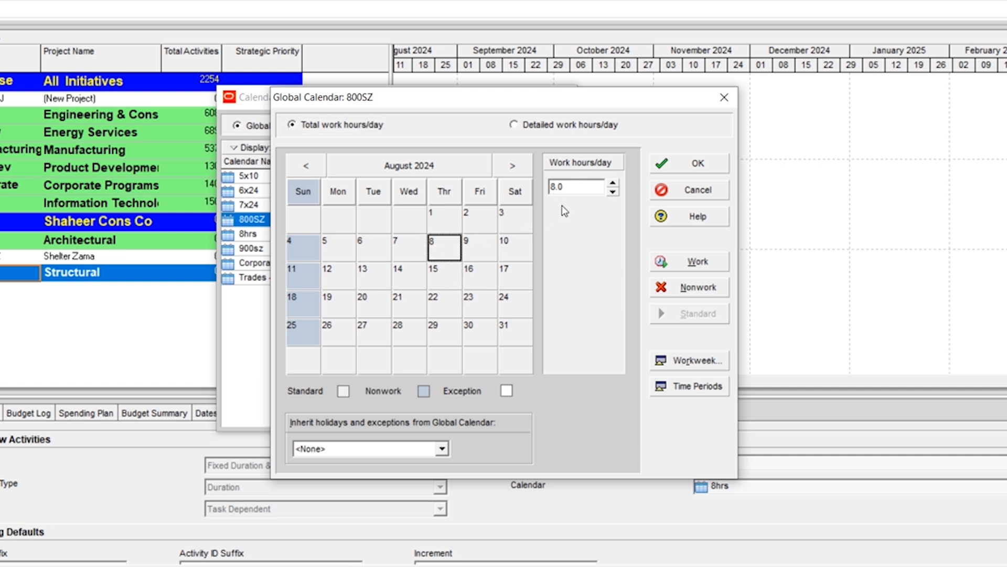
mouse_move(487, 267)
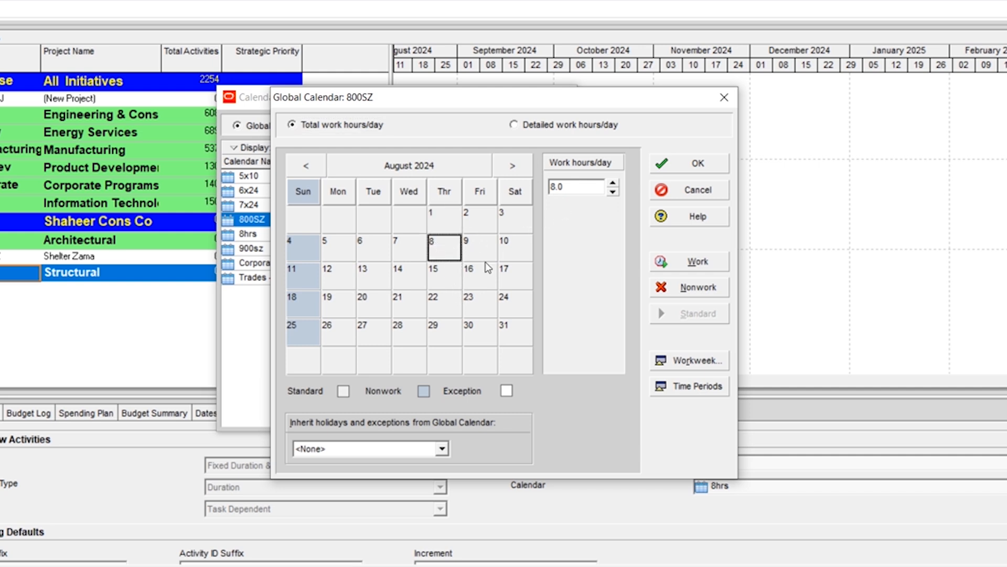
click(373, 275)
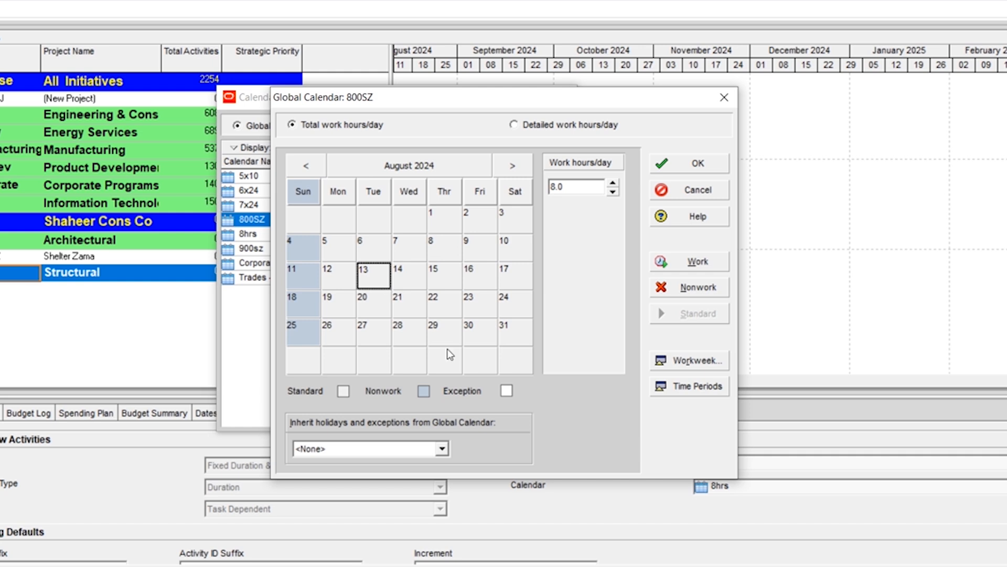
mouse_move(438, 320)
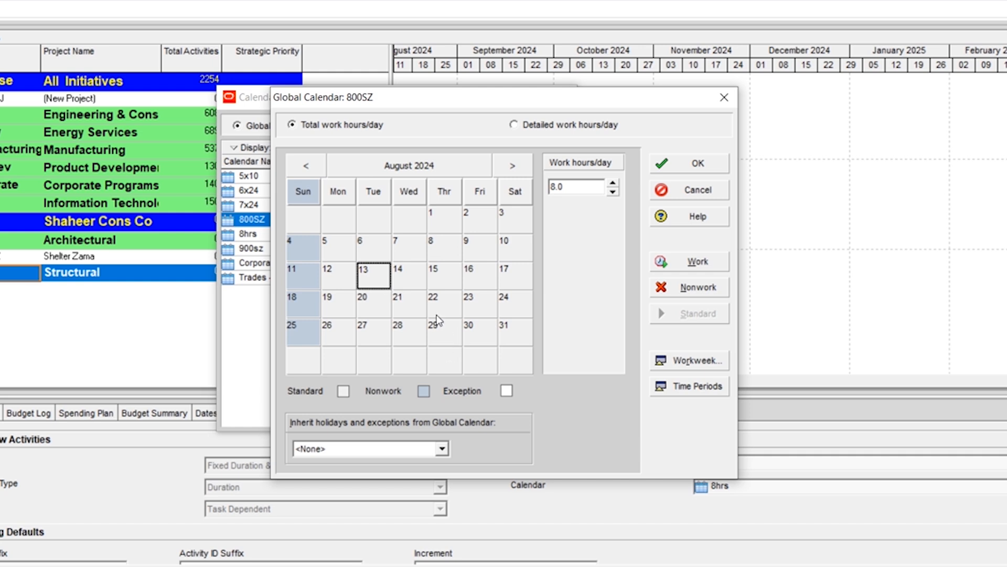
click(444, 303)
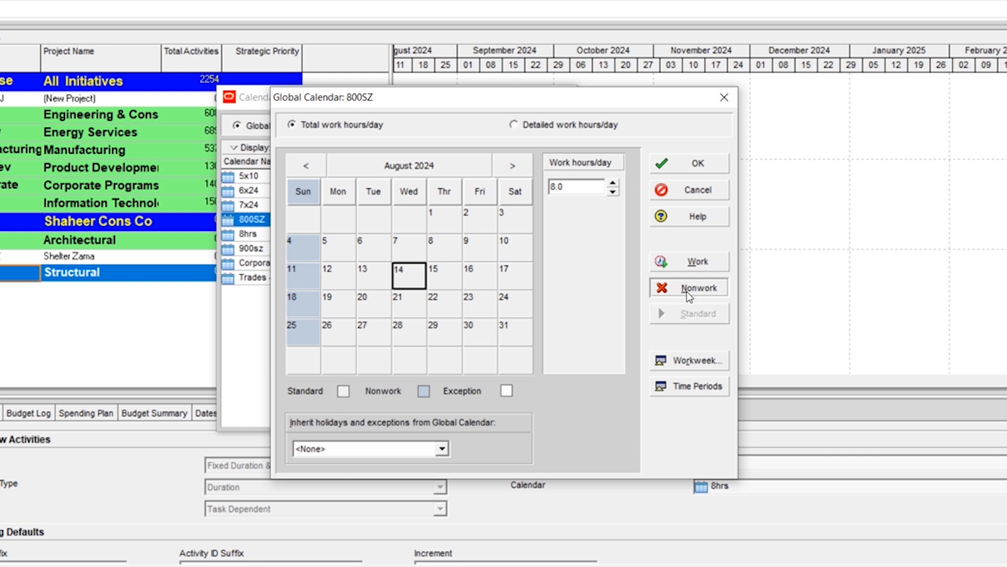
click(699, 287)
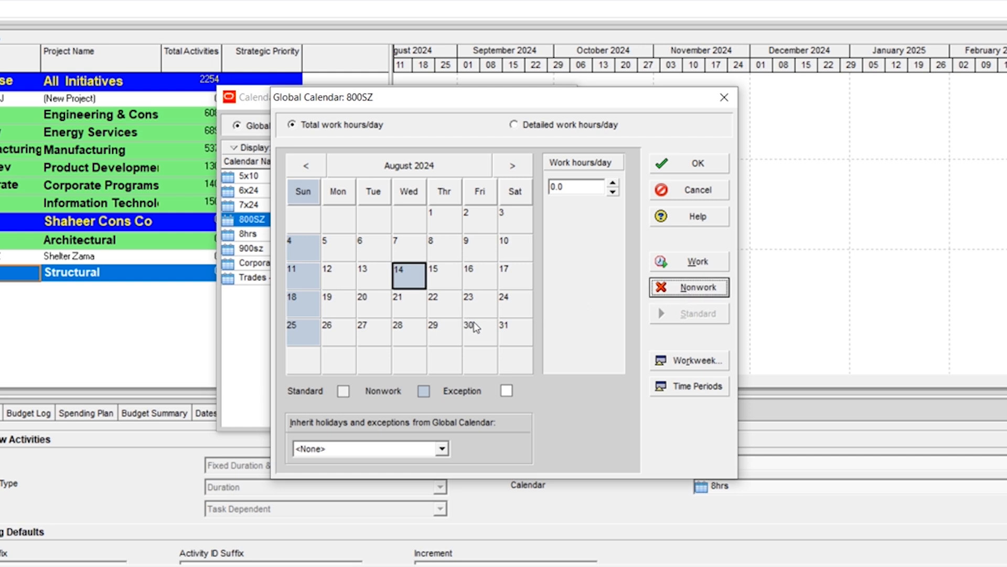
click(478, 326)
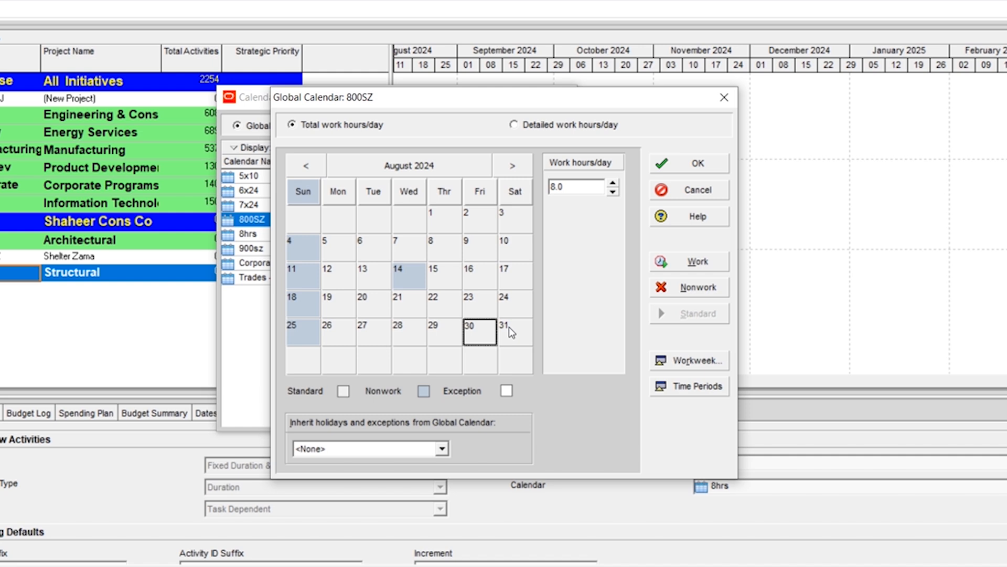
mouse_move(481, 334)
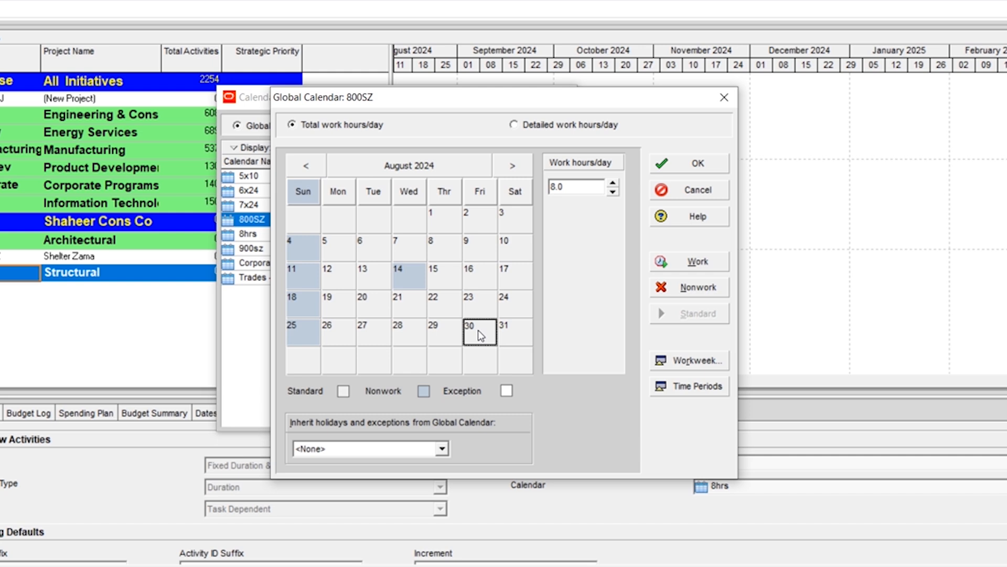
mouse_move(624, 359)
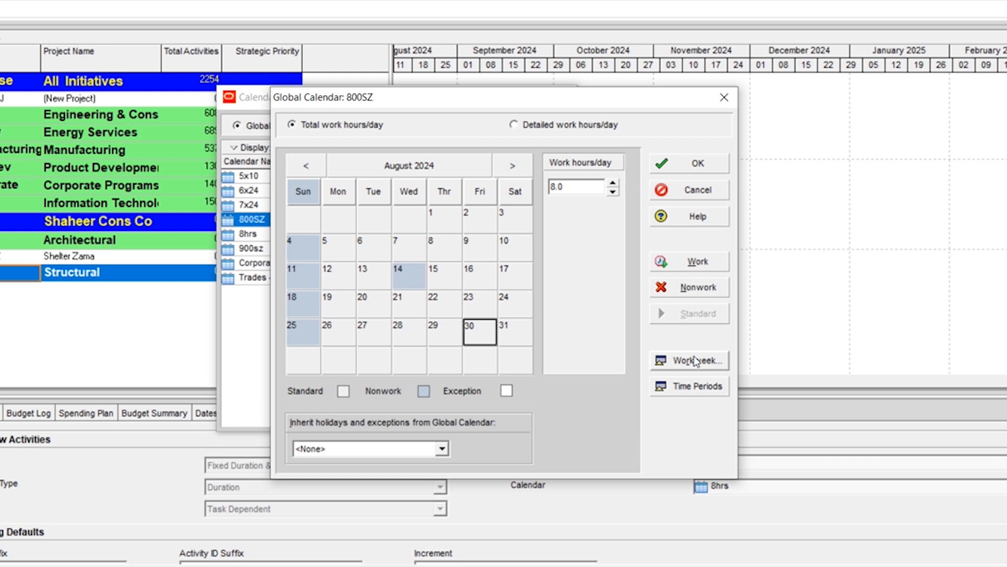
mouse_move(485, 333)
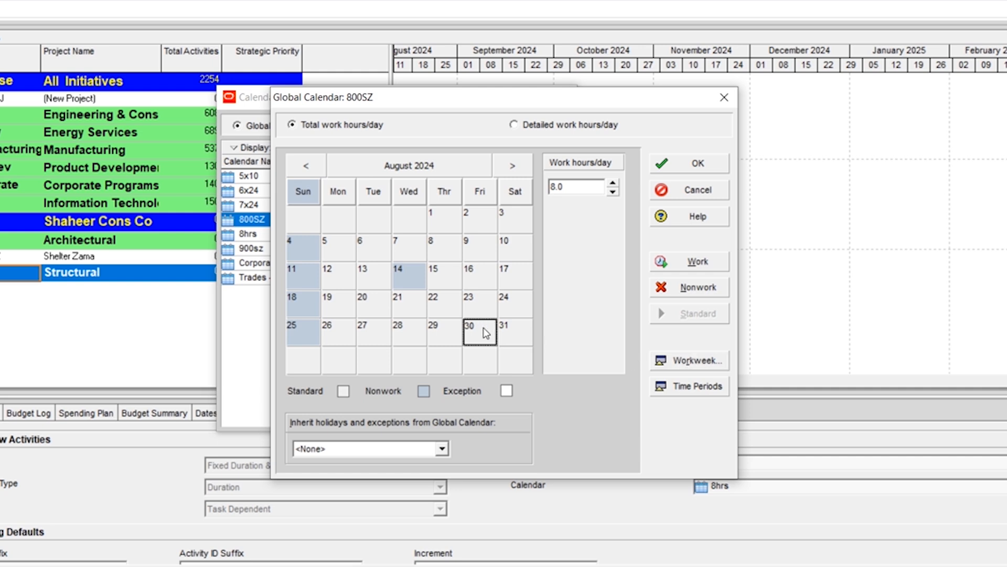
- Make the afternoon of August 30, 2024 nonworking in the detailed hours view
click(513, 125)
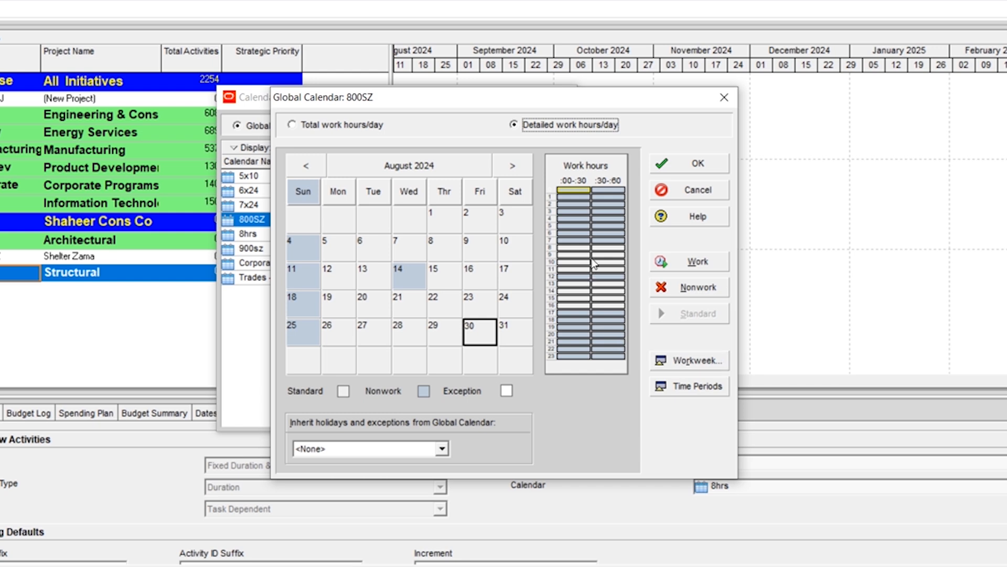
mouse_move(570, 287)
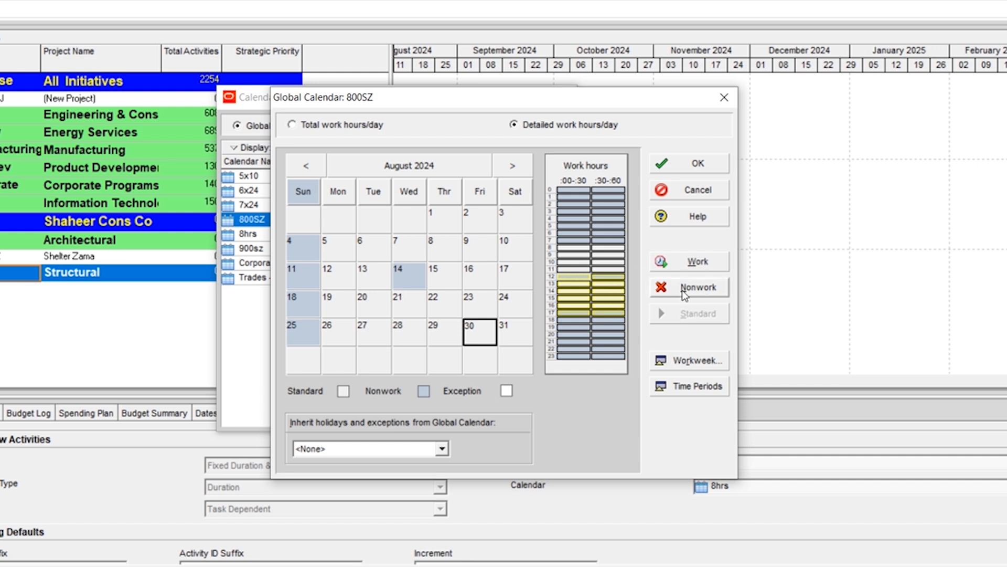
click(698, 287)
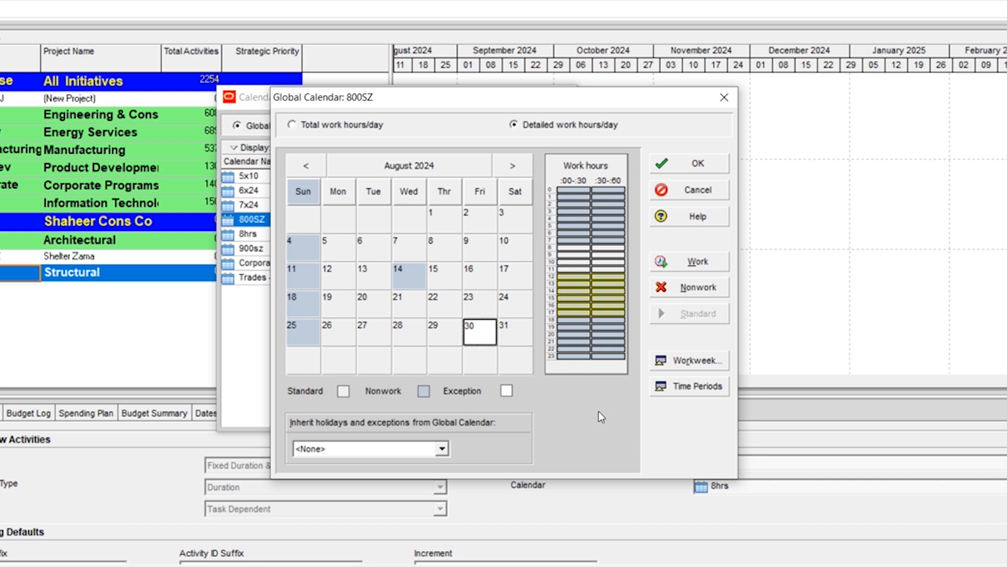
mouse_move(568, 269)
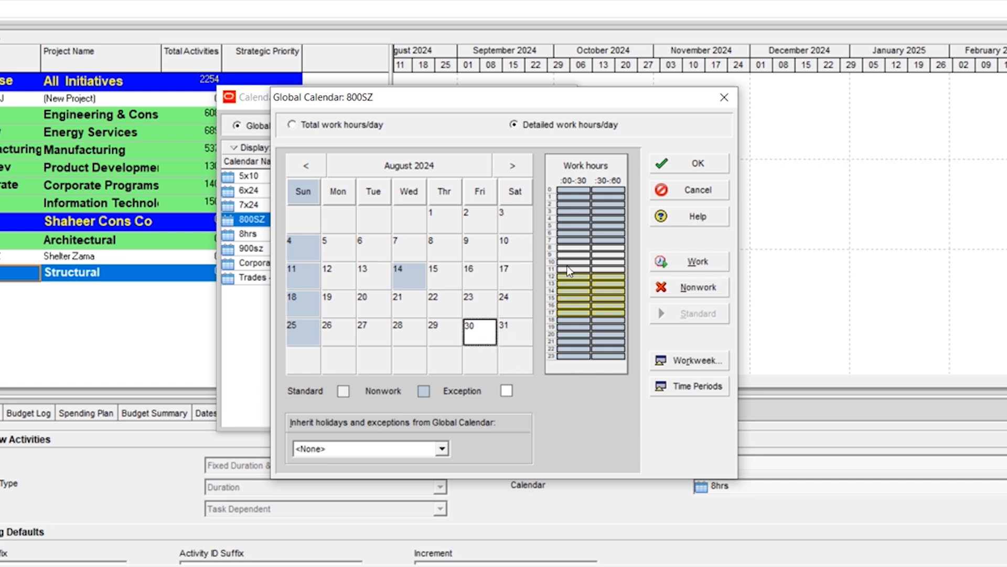
mouse_move(582, 255)
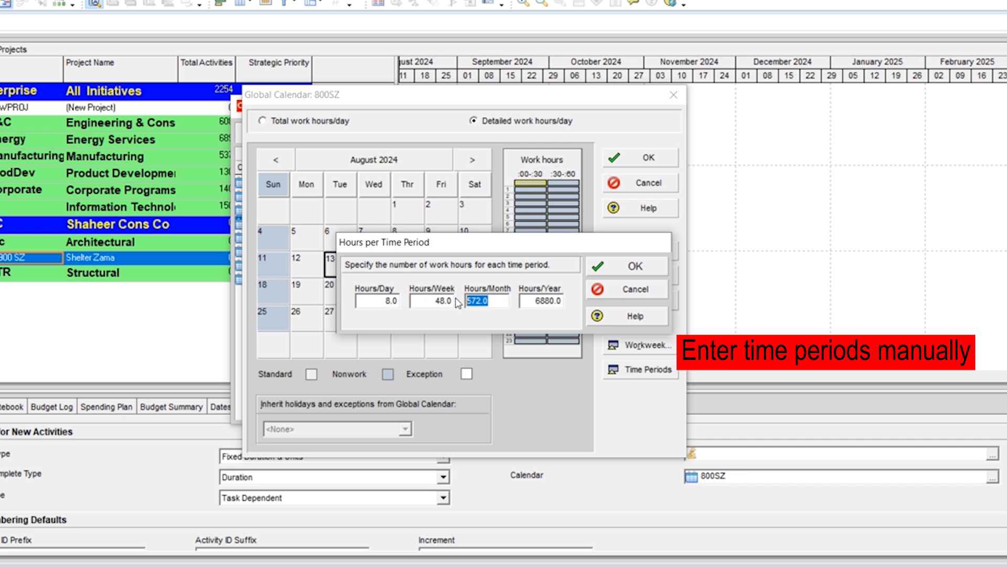
- Set 208 hours/month and 2496 hours/year, then save the 800SZ calendar
text(208)
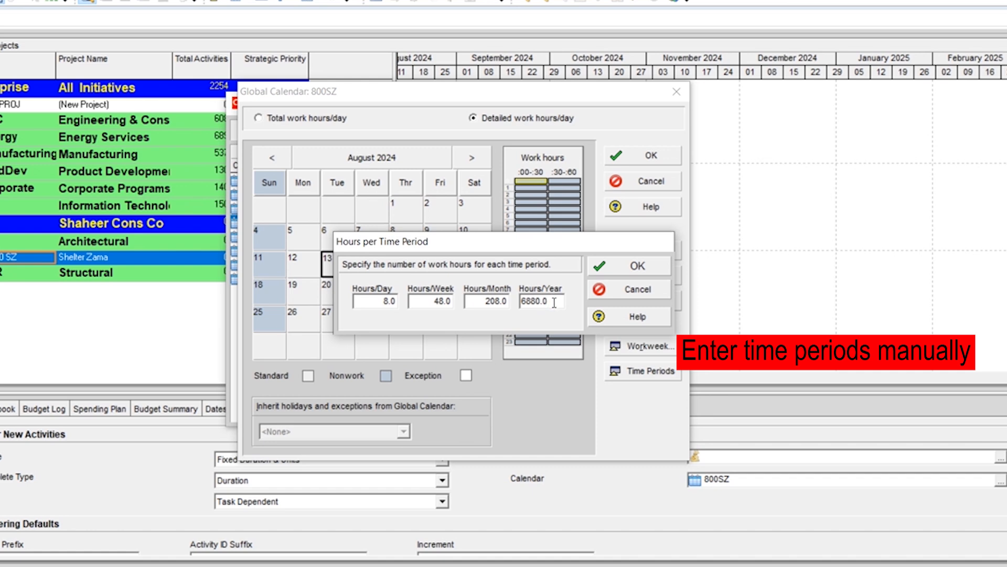
text(2496)
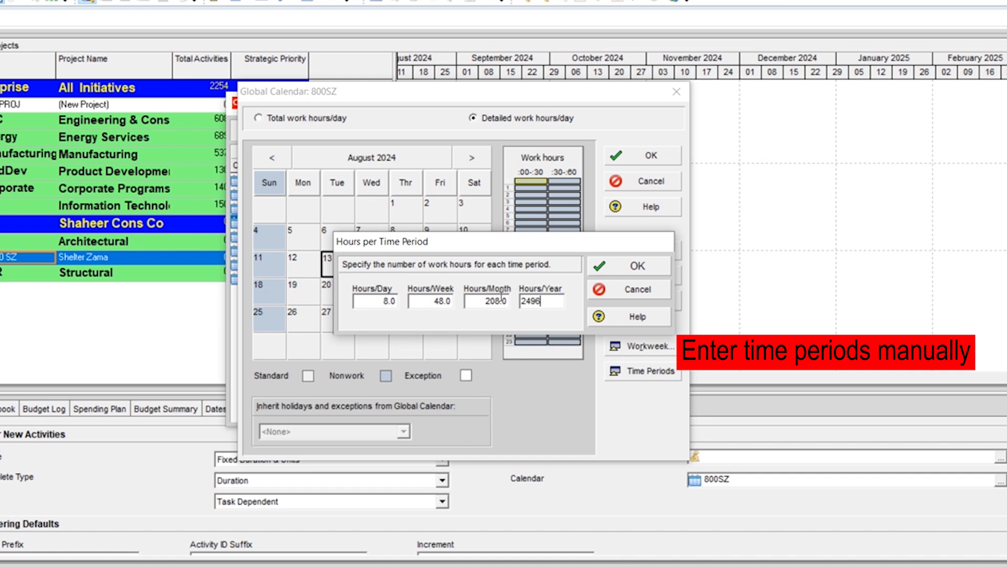
click(627, 264)
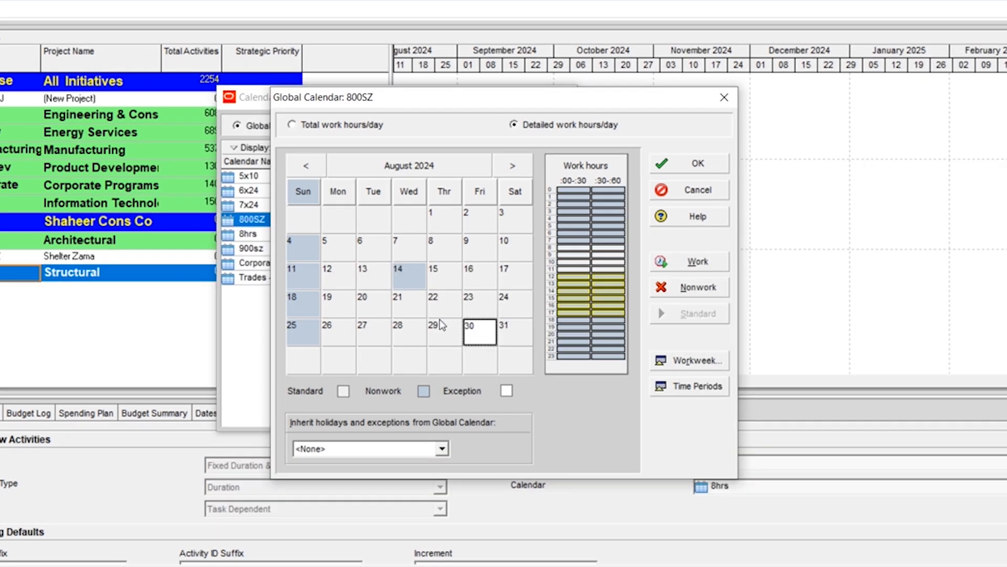
mouse_move(688, 162)
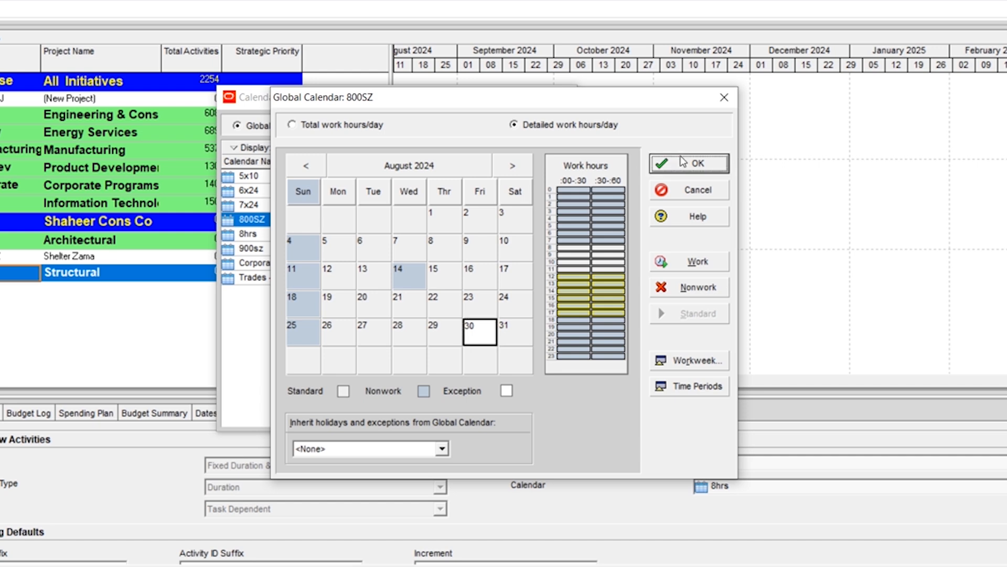
click(688, 163)
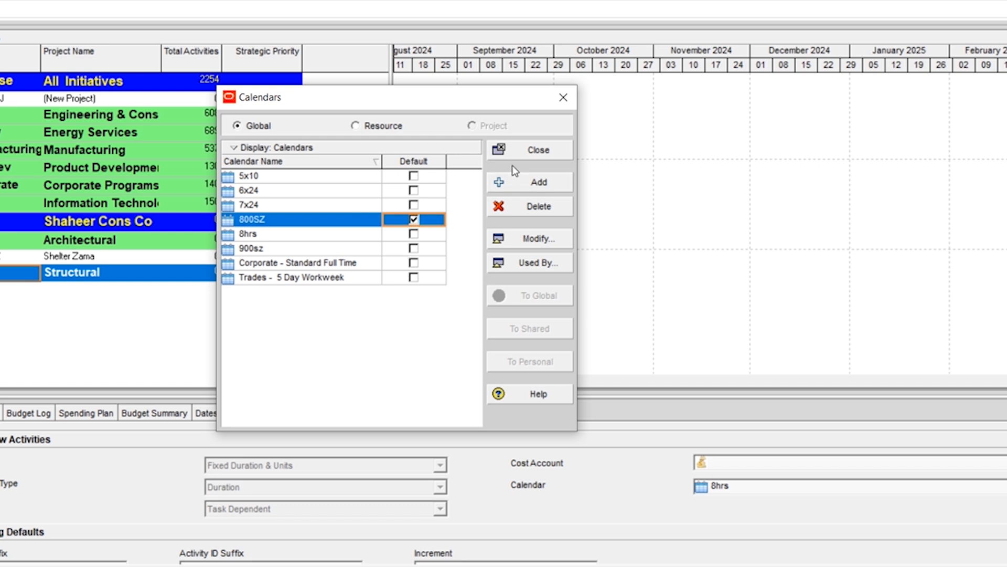
- Close the Calendars dialog to return to the project list
click(537, 149)
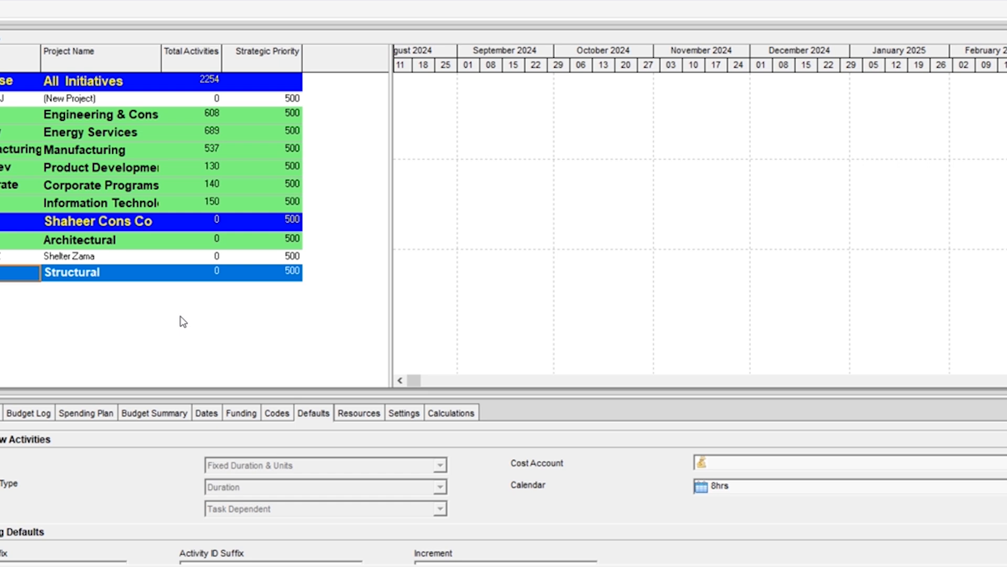
mouse_move(190, 405)
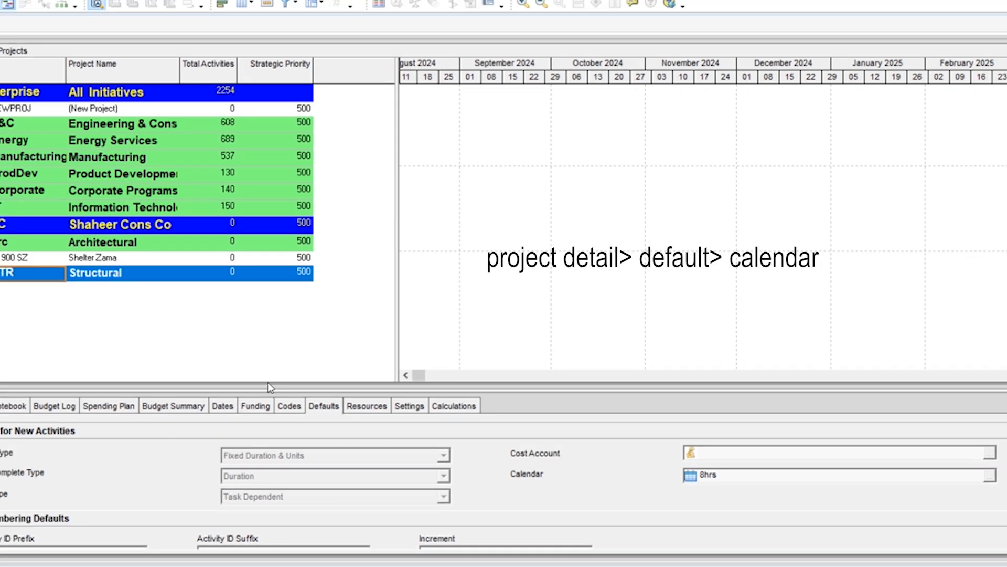
- Set 800SZ as the default calendar for new activities in the Shelter Zama project
click(107, 258)
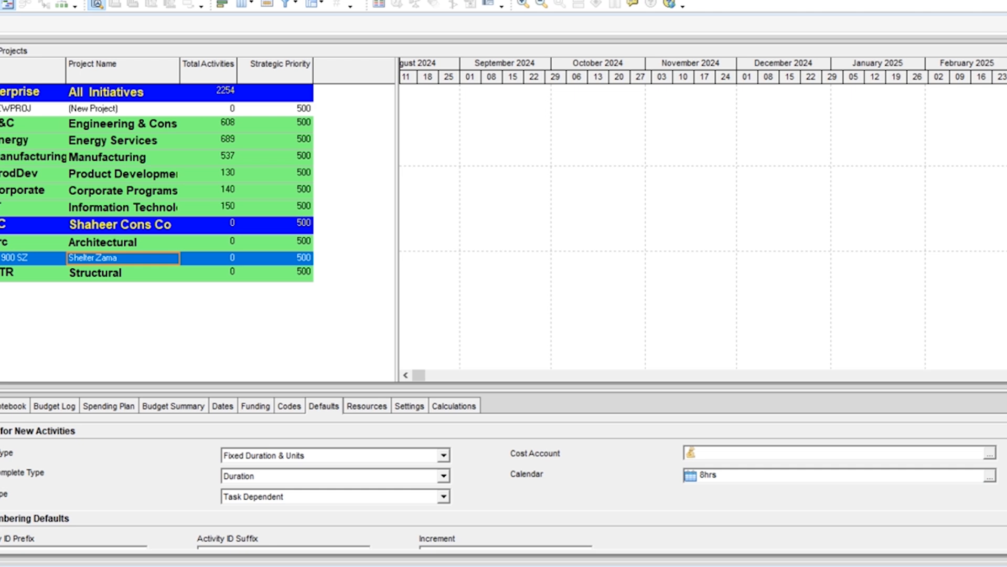
mouse_move(988, 481)
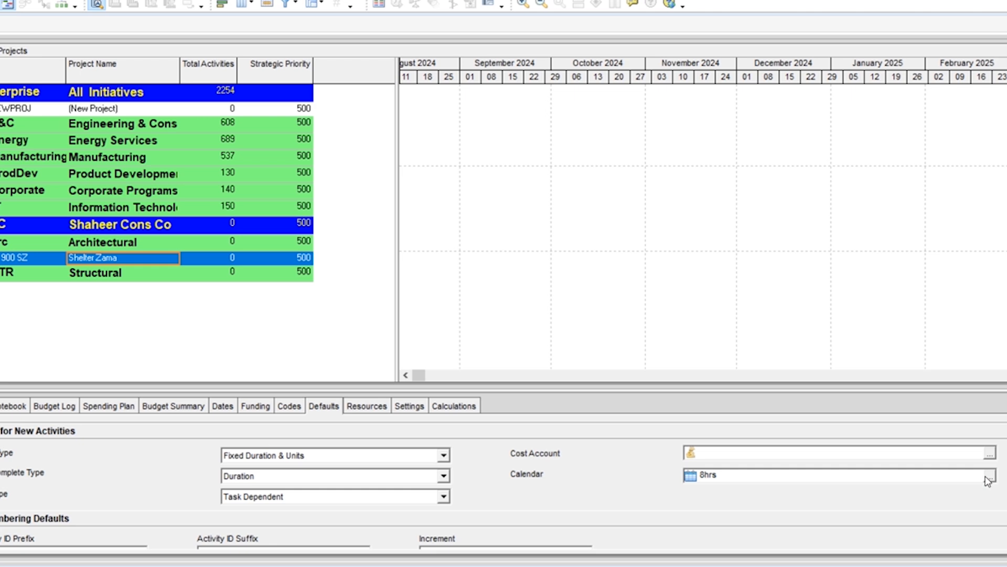
click(996, 474)
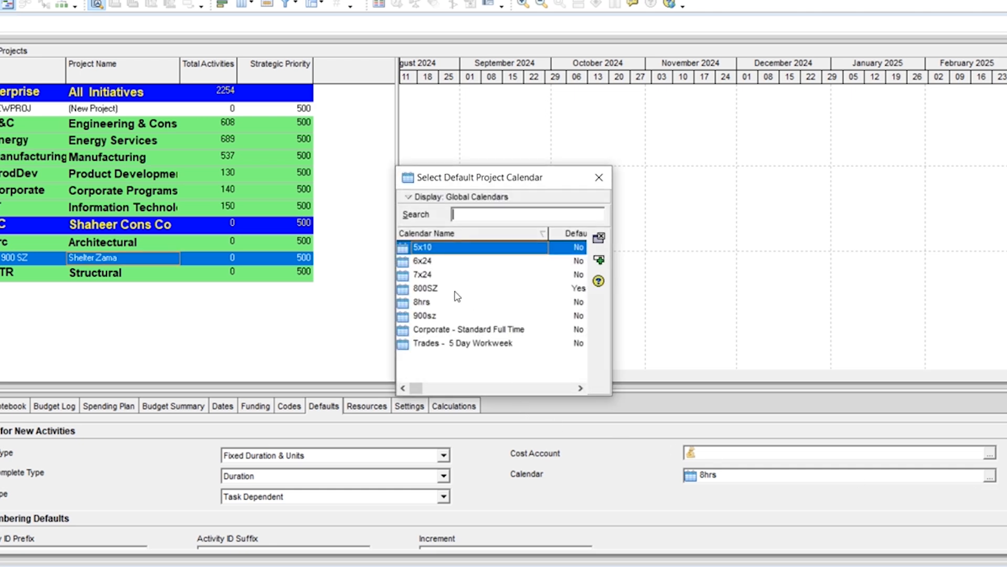
click(426, 288)
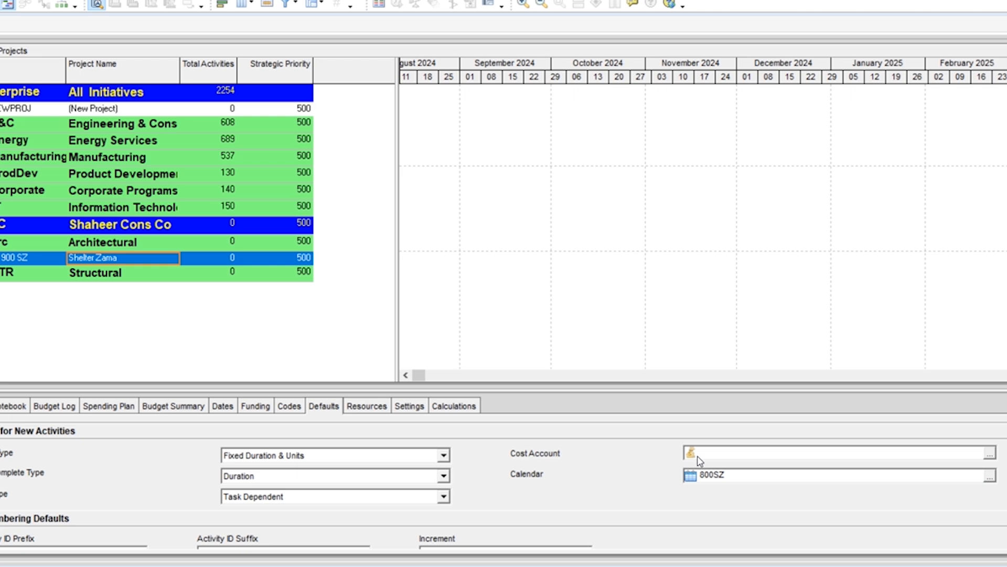
mouse_move(51, 310)
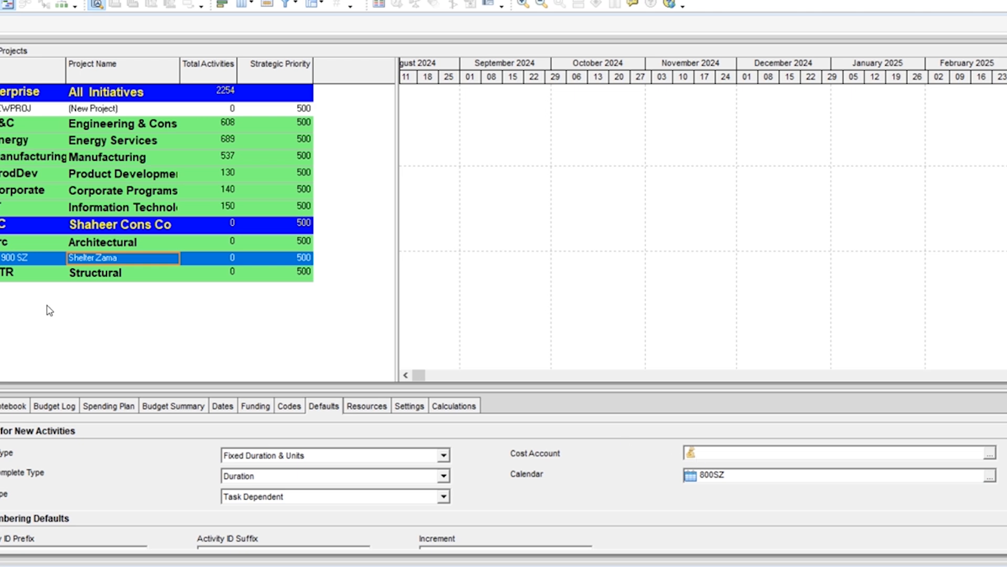